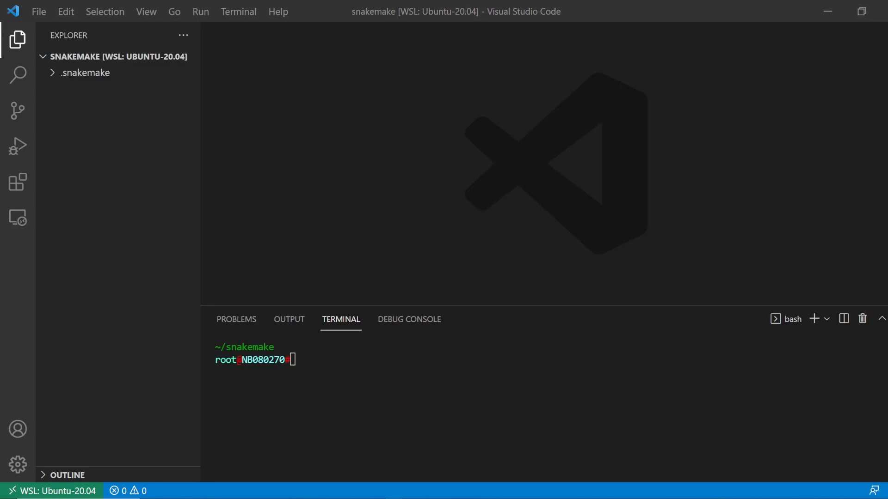
mouse_move(151, 125)
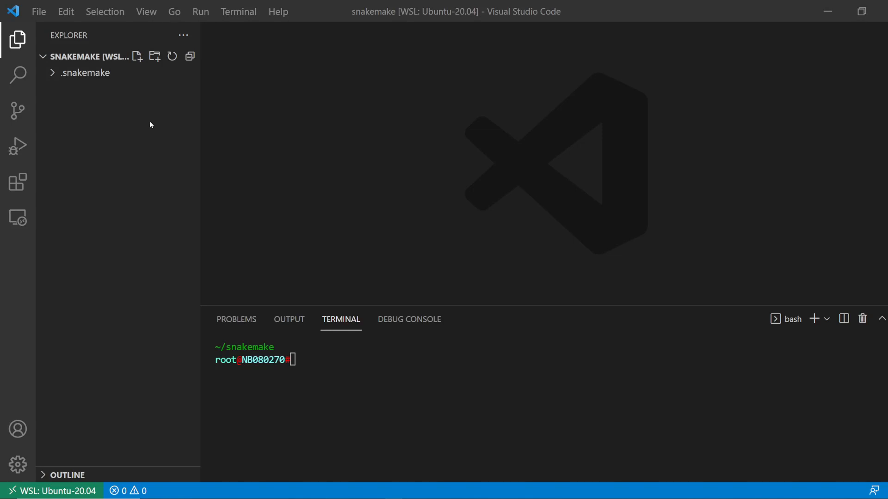
mouse_move(147, 133)
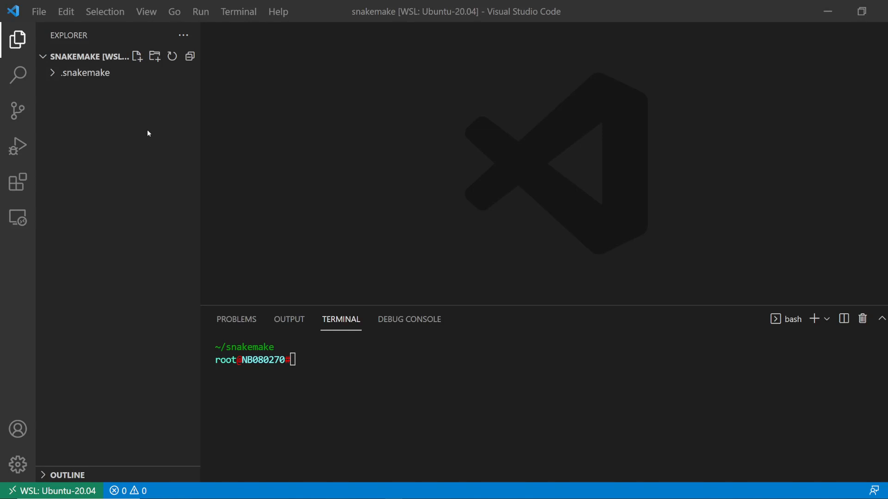
mouse_move(128, 133)
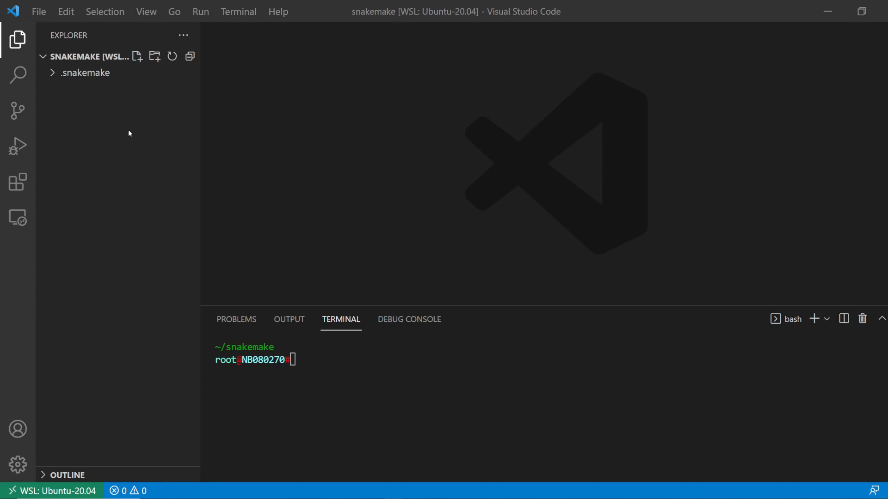
Step: Create a new file named Snakefile in the project root via the Explorer context menu
right_click(128, 133)
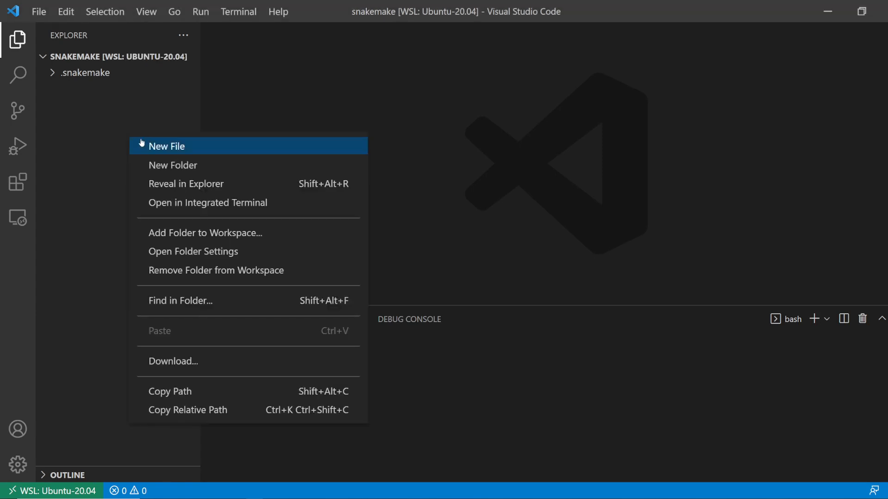
click(166, 146)
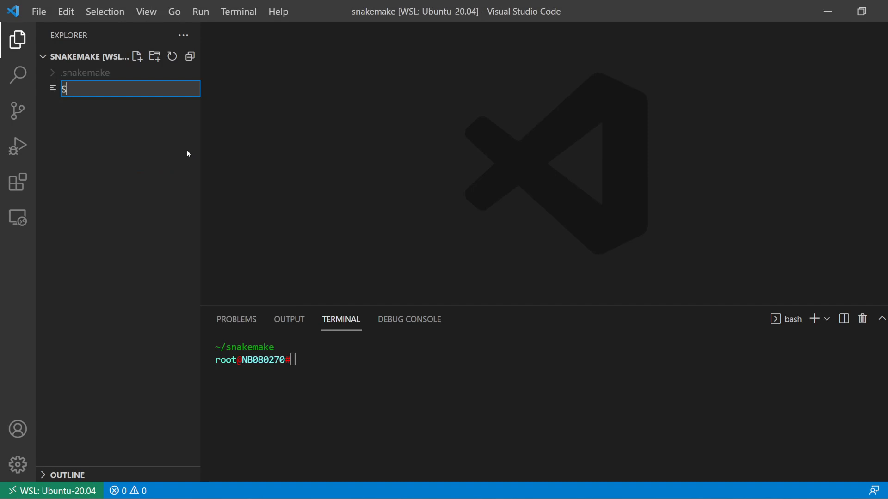
text(nake)
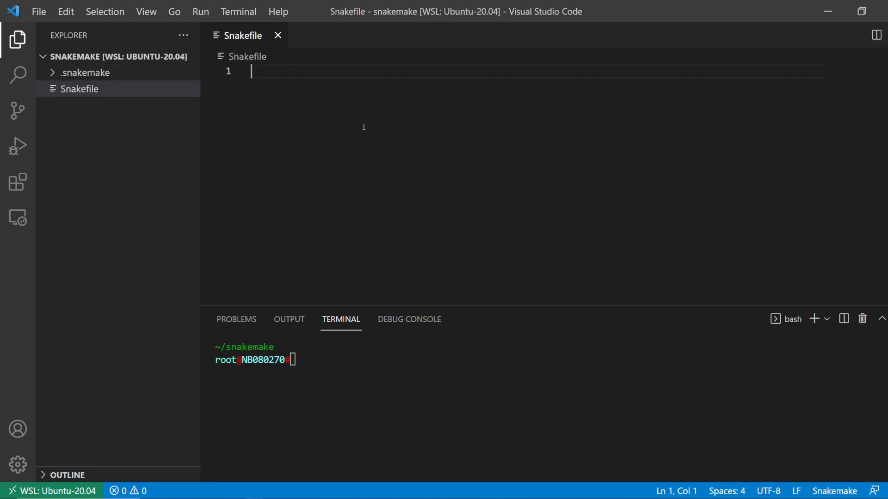
Step: Write rule hello with output 'hello.txt' and shell 'touch {output}'
text(rule hello)
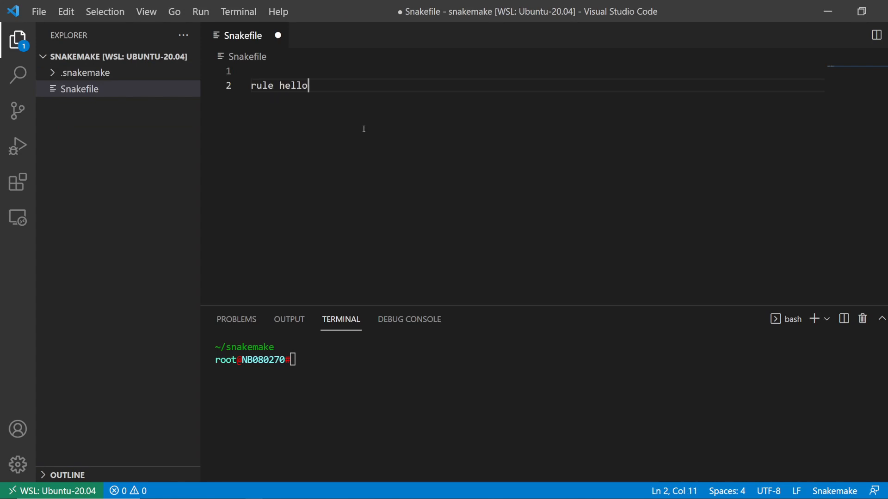
text(:)
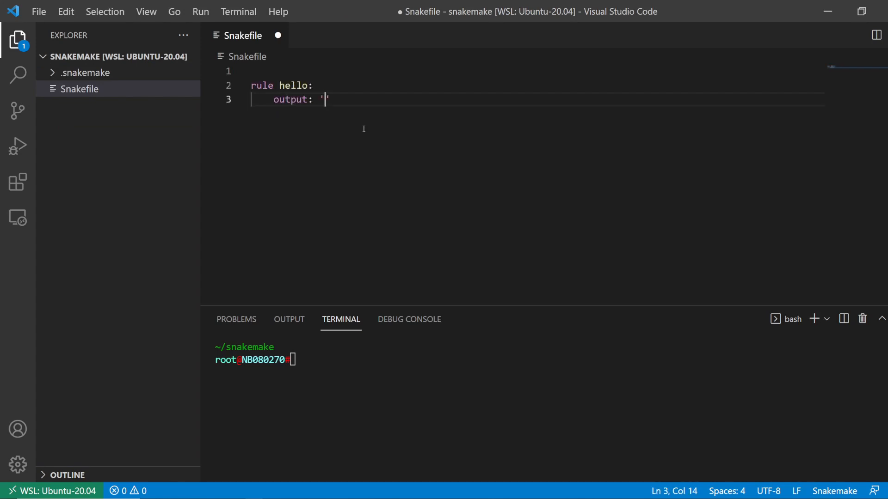
text(hello.txt')
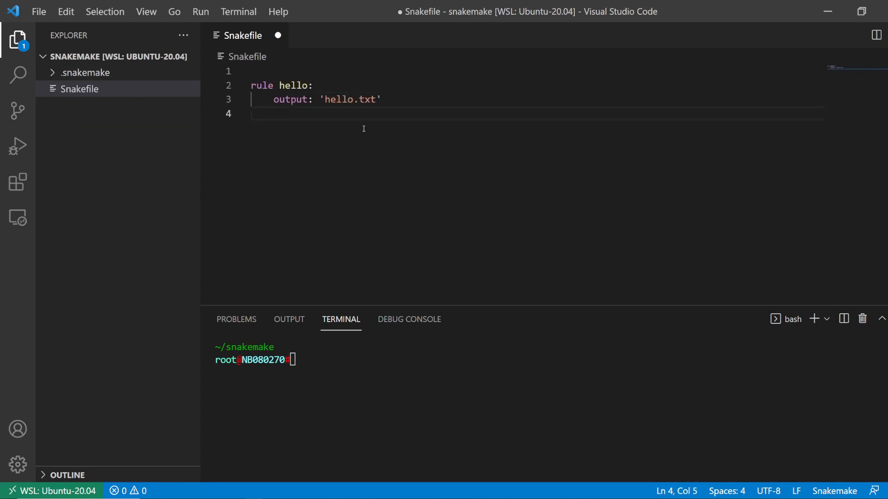
text(shell: 'touch')
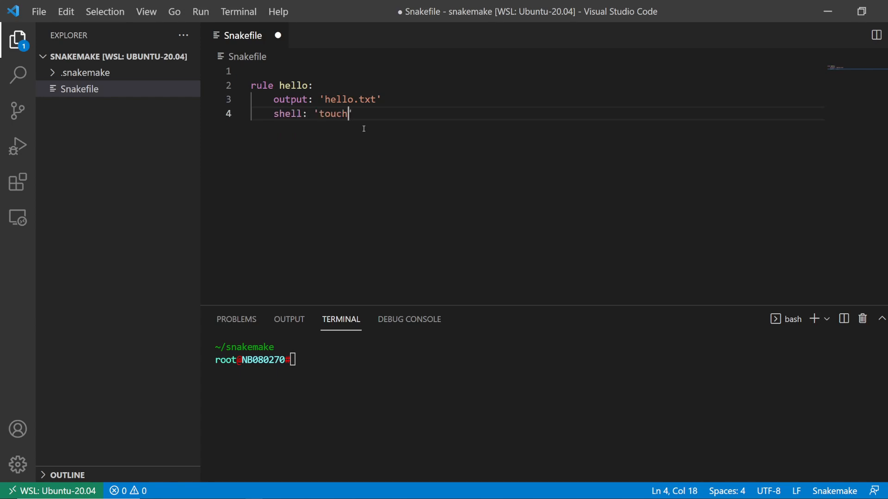
text({output})
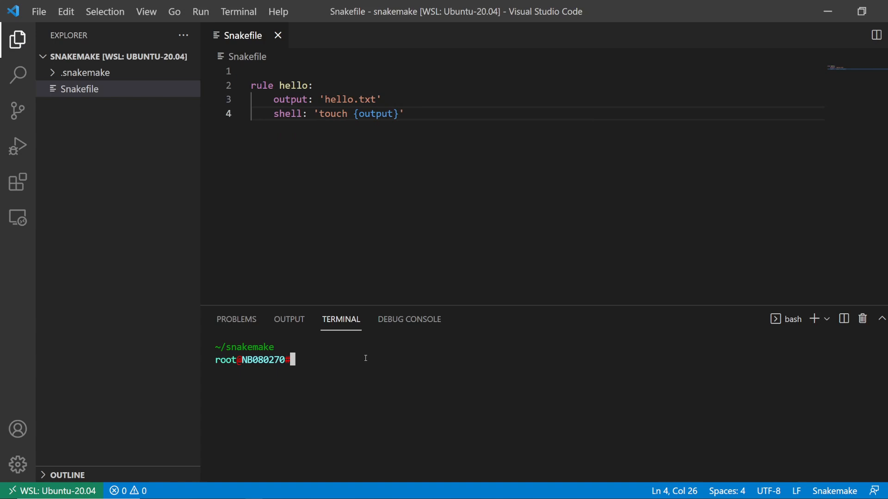
Step: Run snakemake --cores 1 to build hello.txt, then list files and cat hello.txt
text(snakemak)
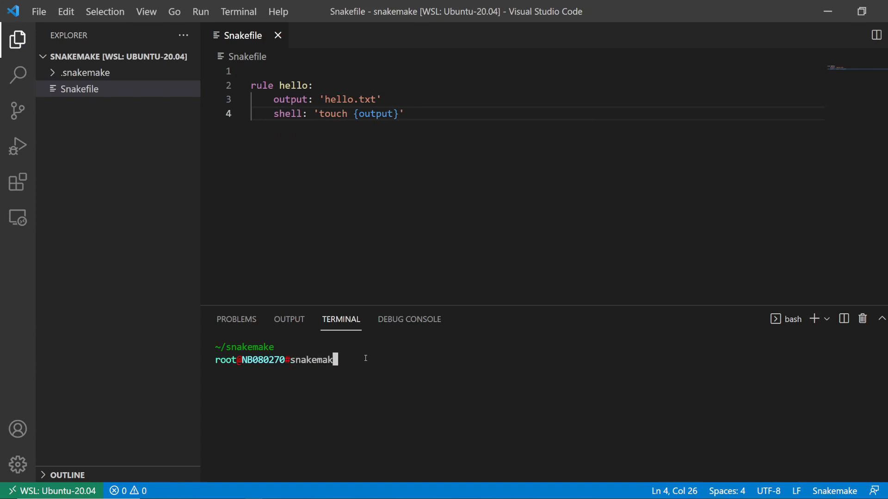
text(--cor)
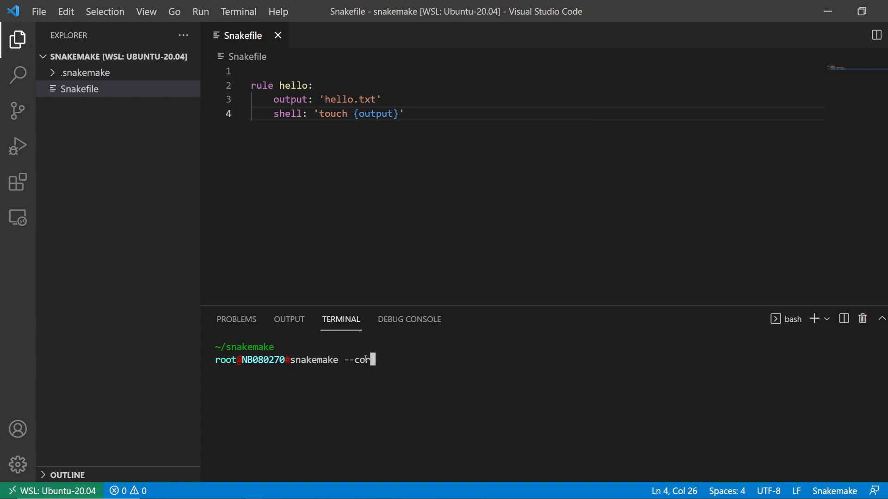
text(res 1)
text(ls)
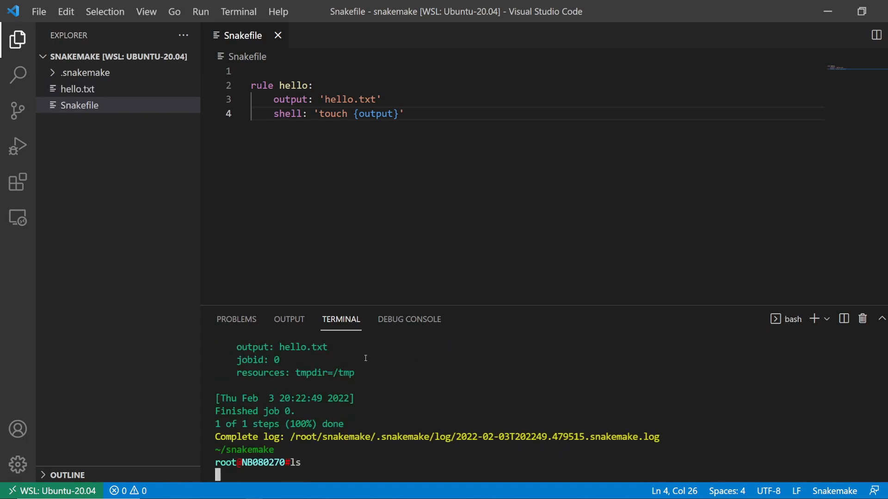
text(cat hello.txt)
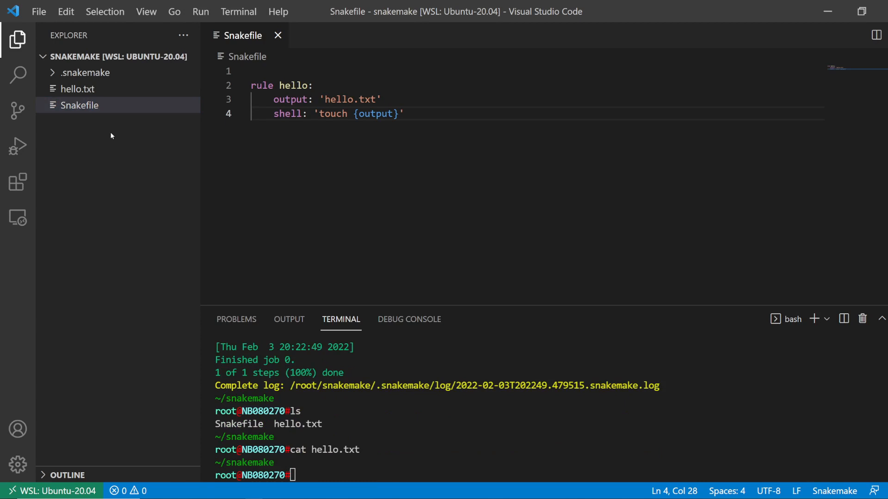
Step: Add include: 'path/to/the/snakefile' on line 1 above the hello rule
key(Enter)
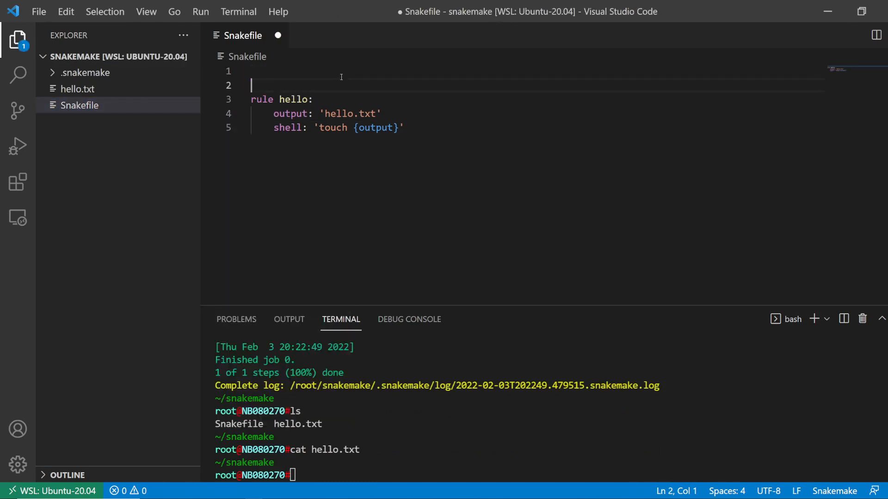
text(include)
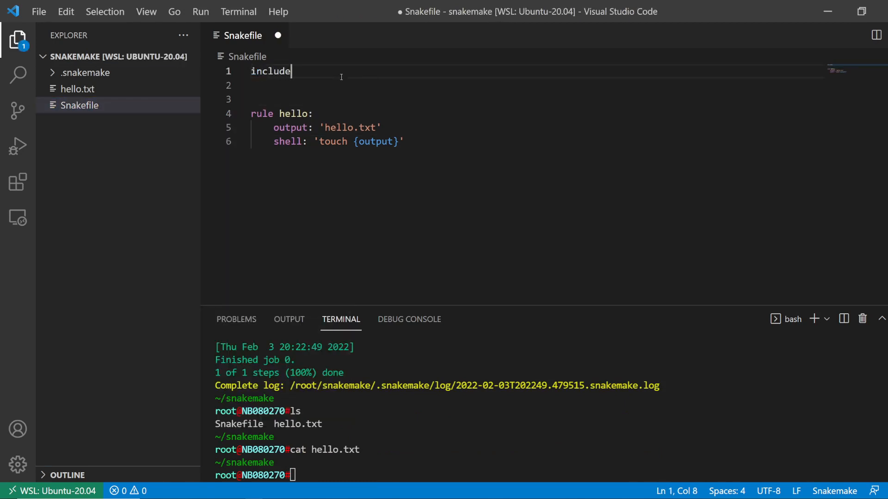
text(: '/)
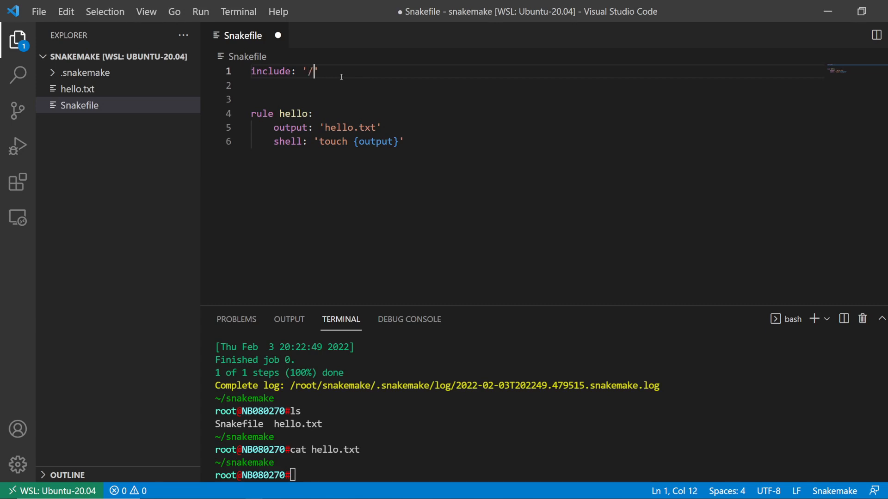
text(path/to)
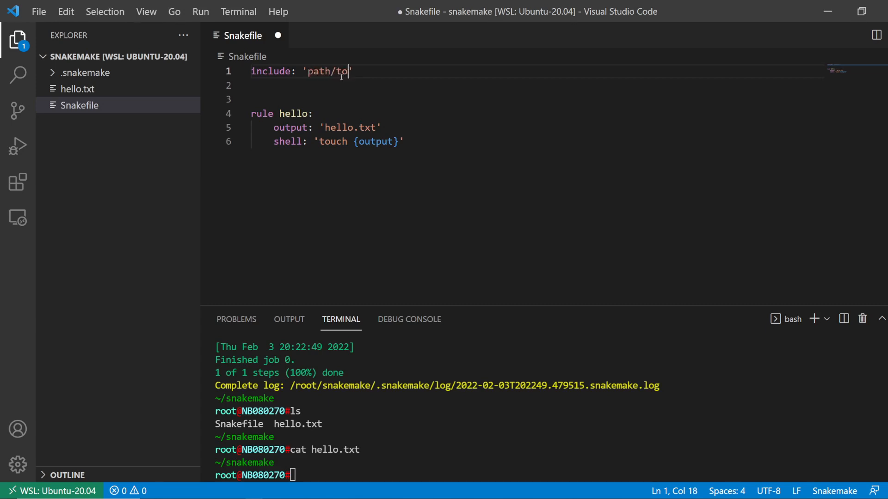
text(the/snakefile)
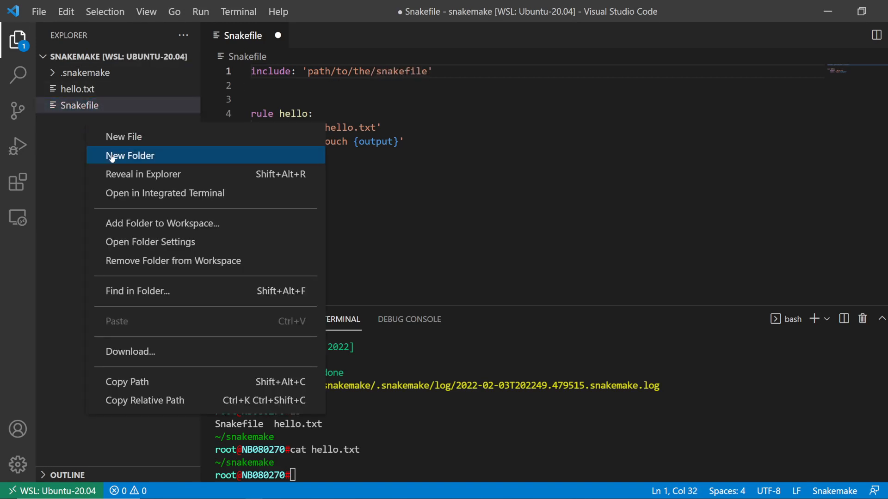
Step: Create a rules folder and an empty rule-a.smk file inside it
click(129, 156)
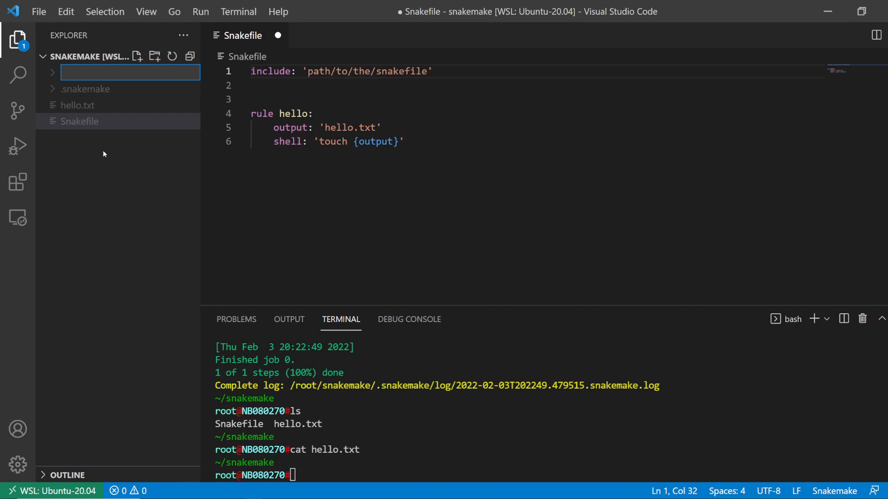
text(wor)
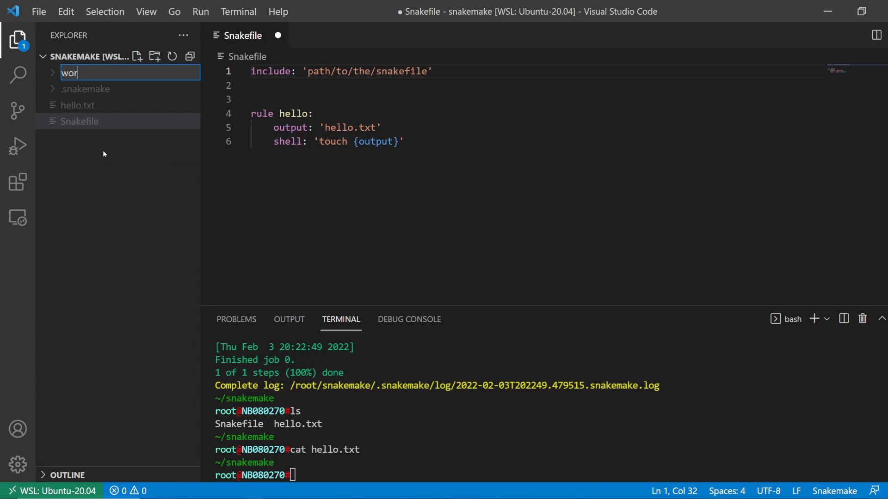
text(rules)
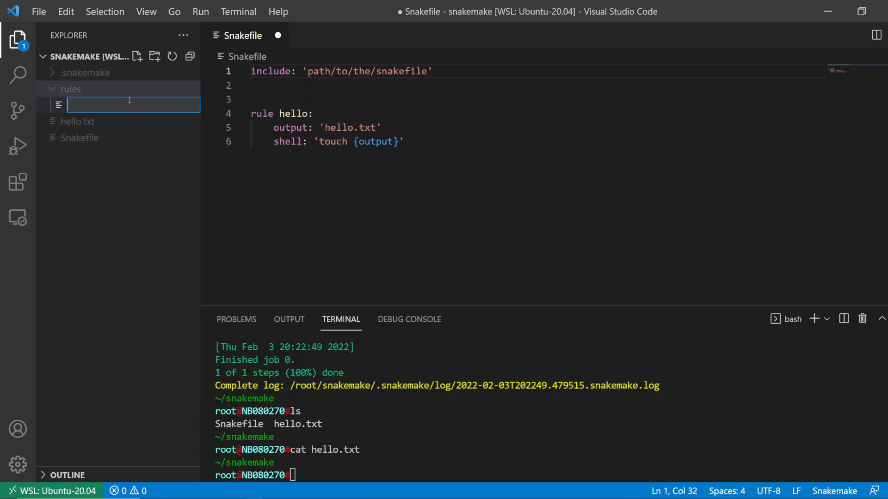
text(rule=a)
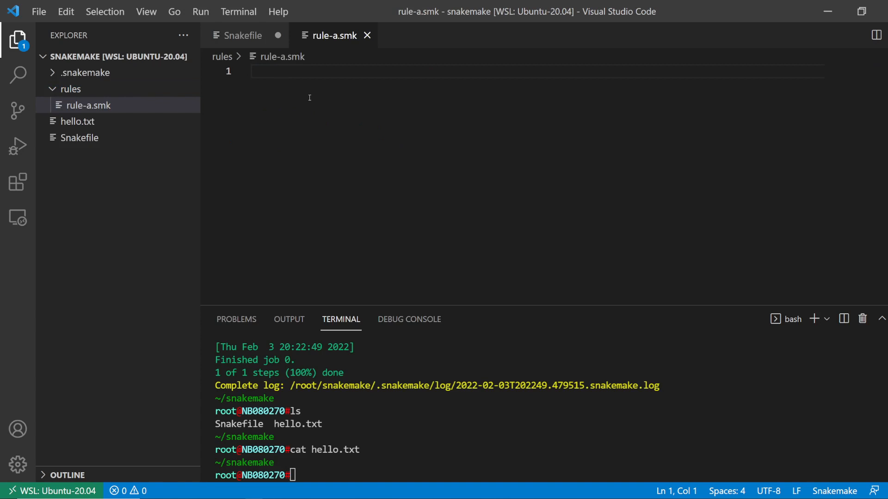
Step: Write rule world in rule-a.smk with output 'world.txt'
text(rule)
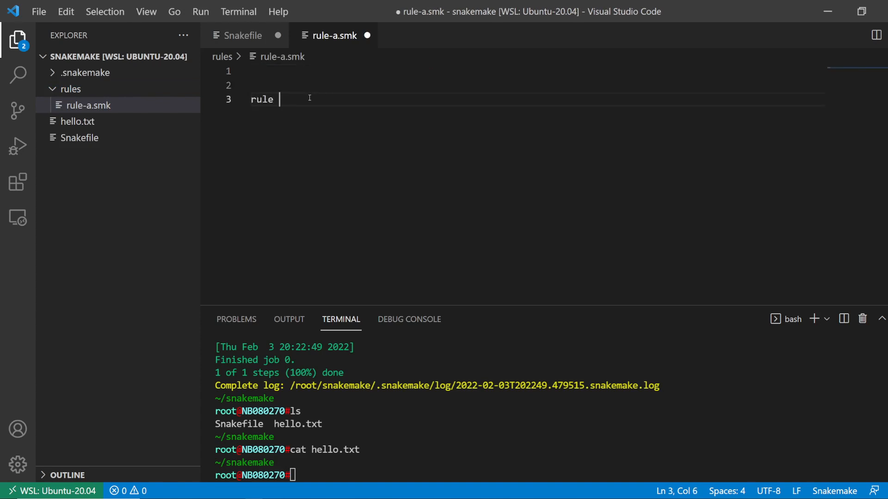
text(world:)
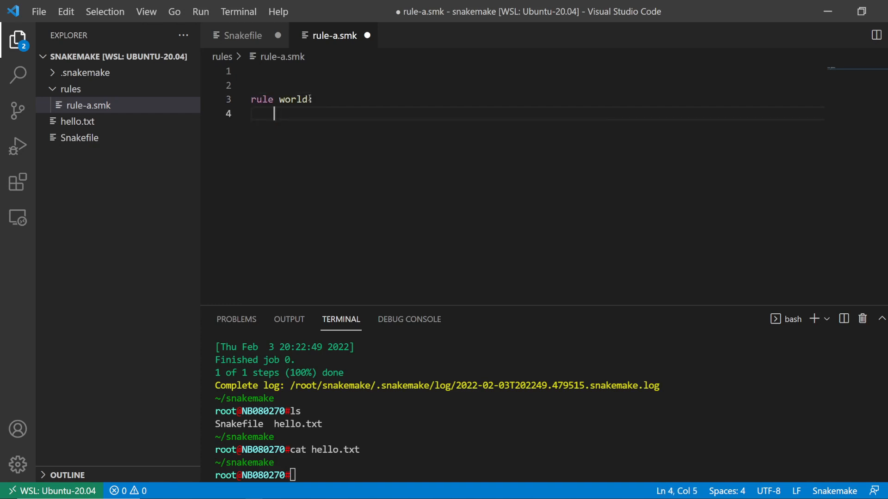
text(output)
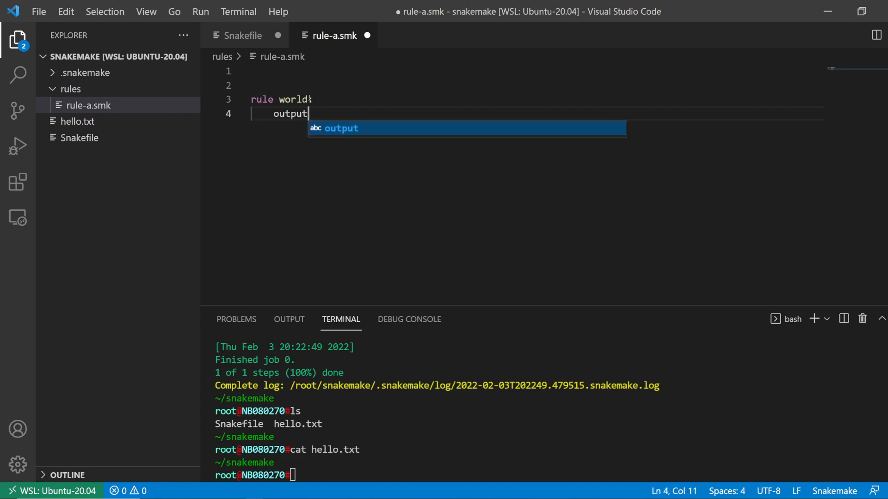
key(BackSpace)
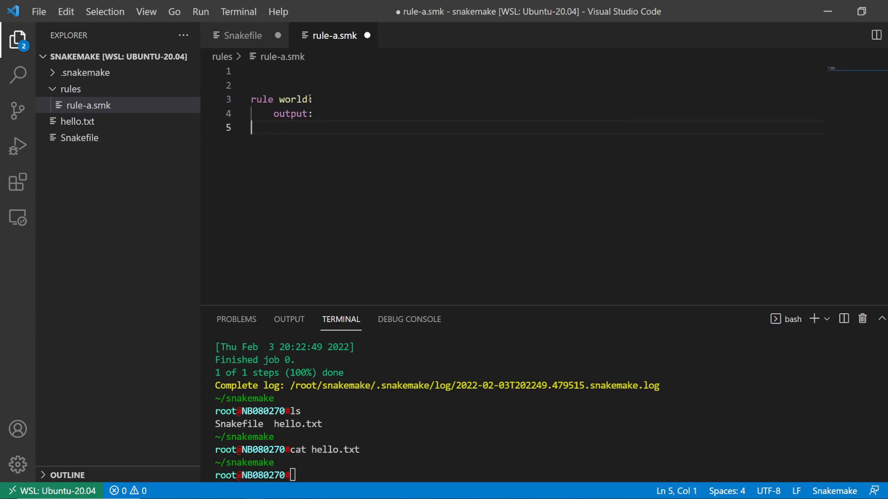
text('wor')
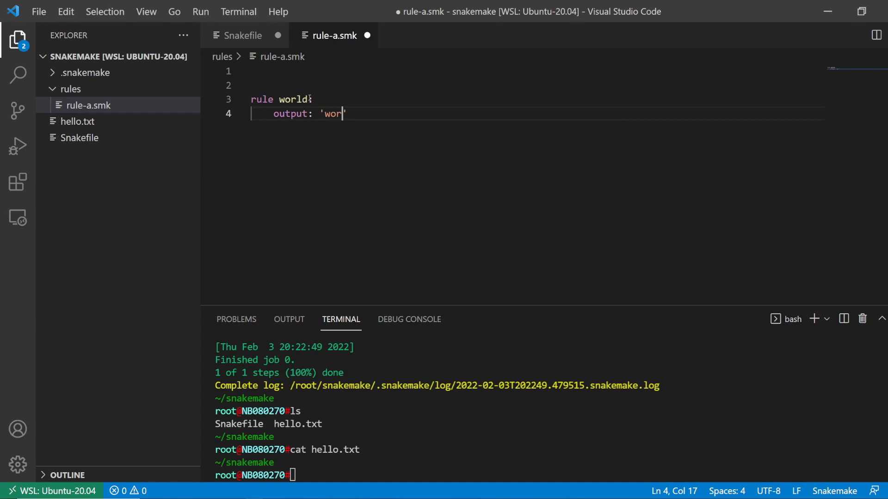
text(ld.txt')
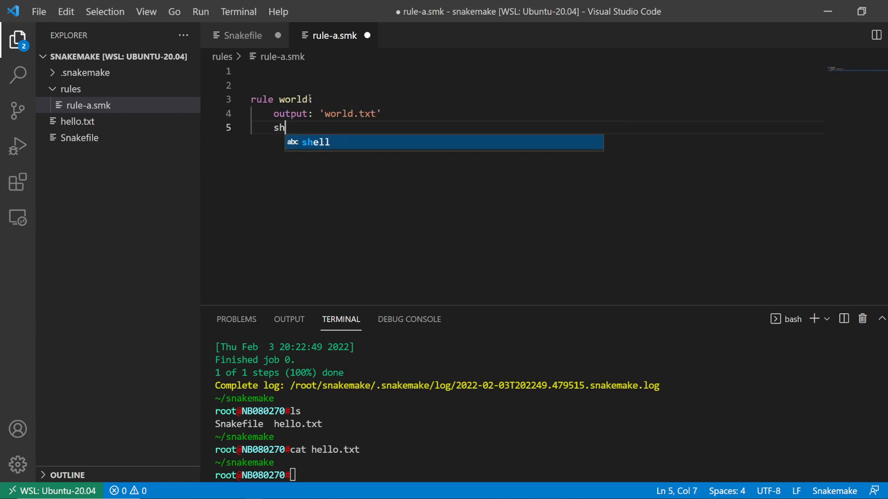
Step: Give the world rule shell 'echo world > {output}' and return to the Snakefile
text(ell: 'echo ')
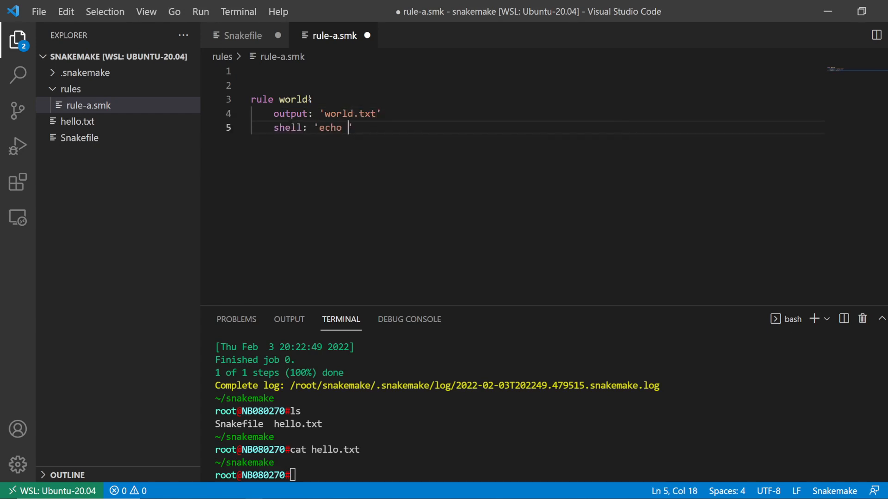
text(world > {})
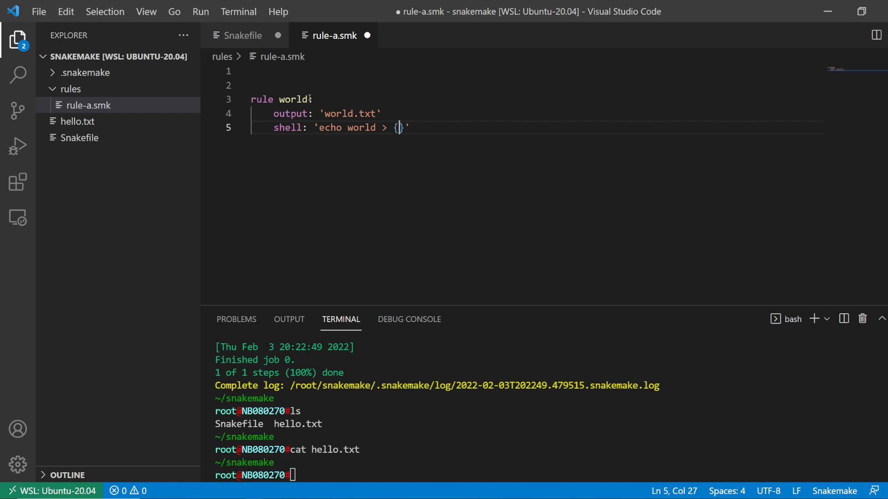
text(output)
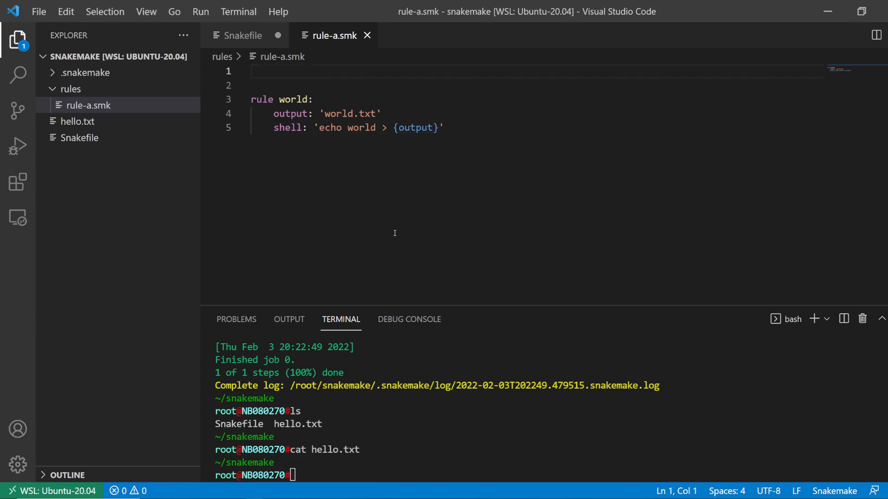
click(243, 36)
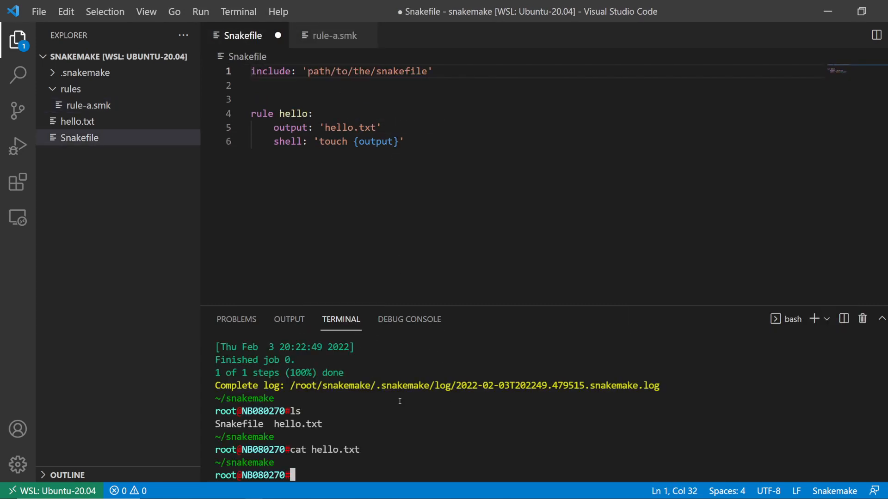
Step: Run snakemake --cores 1 --snakefile rules/rule-a.smk world.txt to build world.txt
text(snakemake --cores 1 hello.txt)
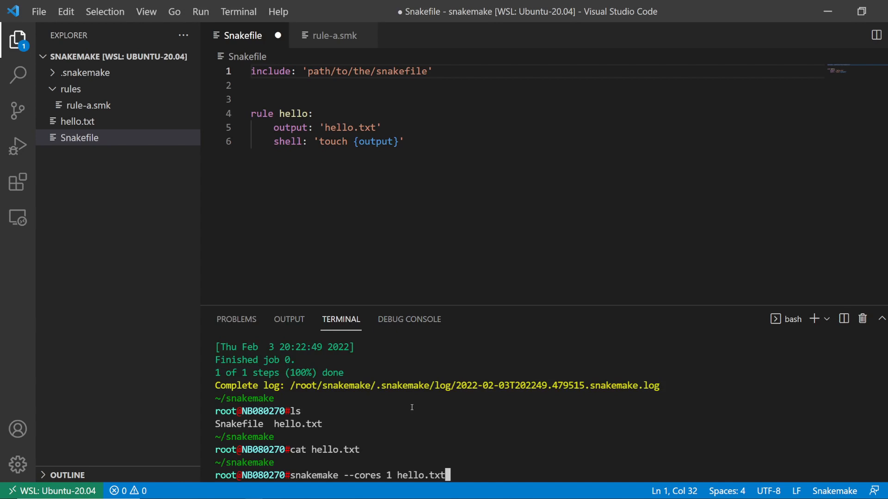
text(--snakefile)
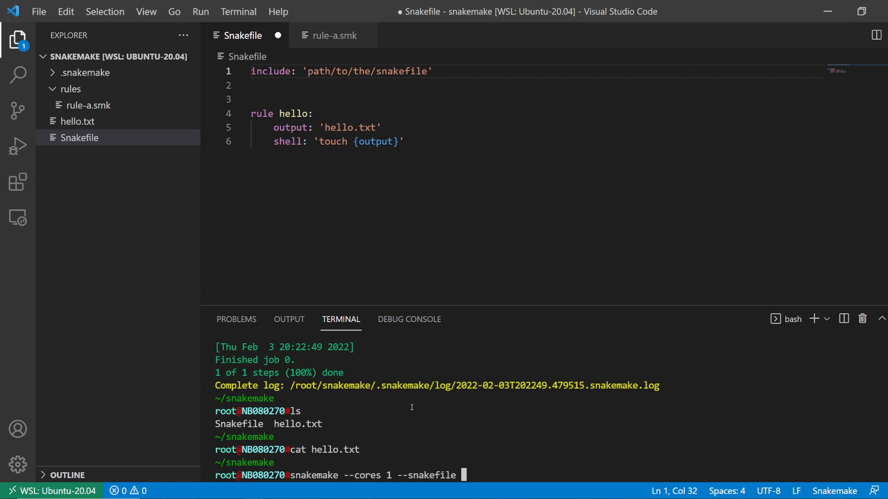
text(rules/)
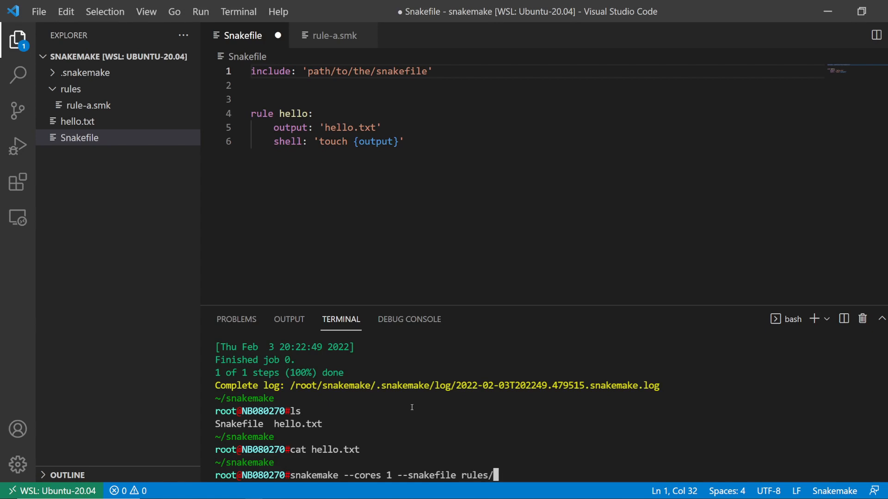
text(rule-a.smk)
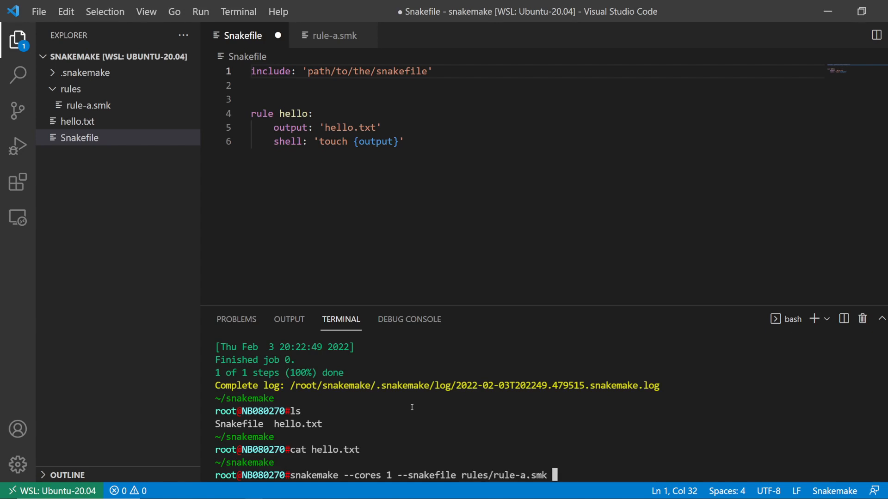
key(Return)
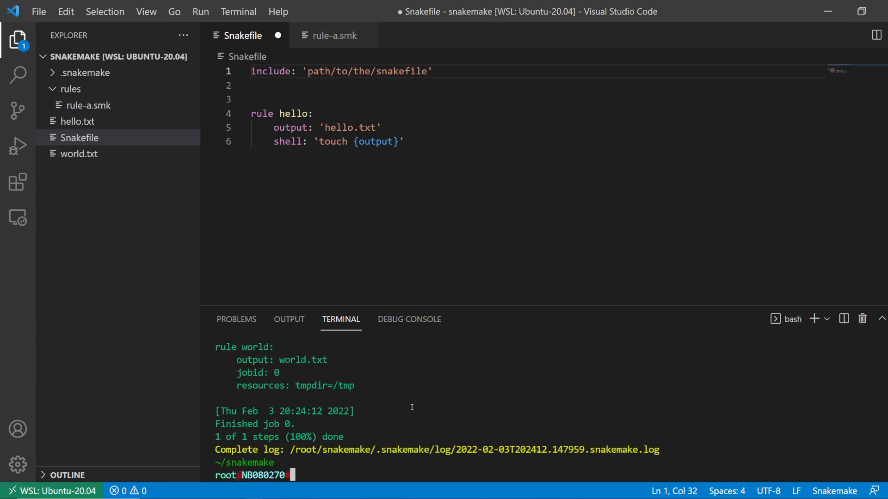
text(snakemake --cores 1 --snakefile rules/rule-a.smk world)
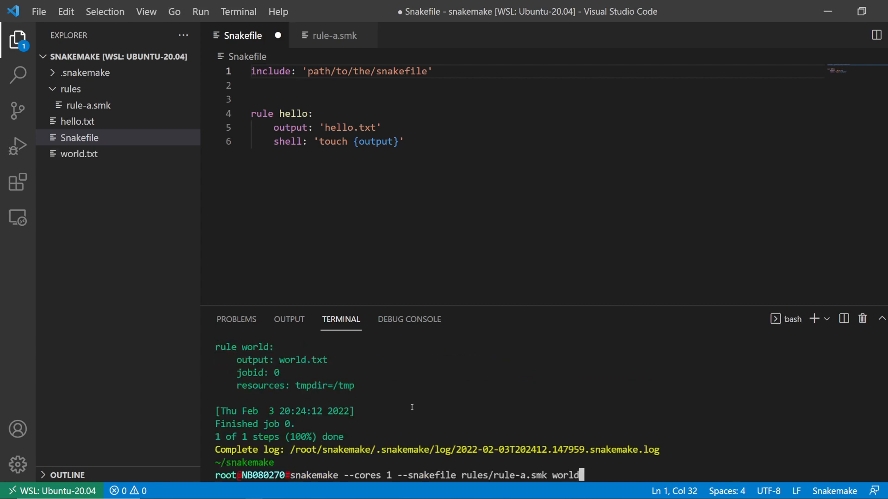
key(Return)
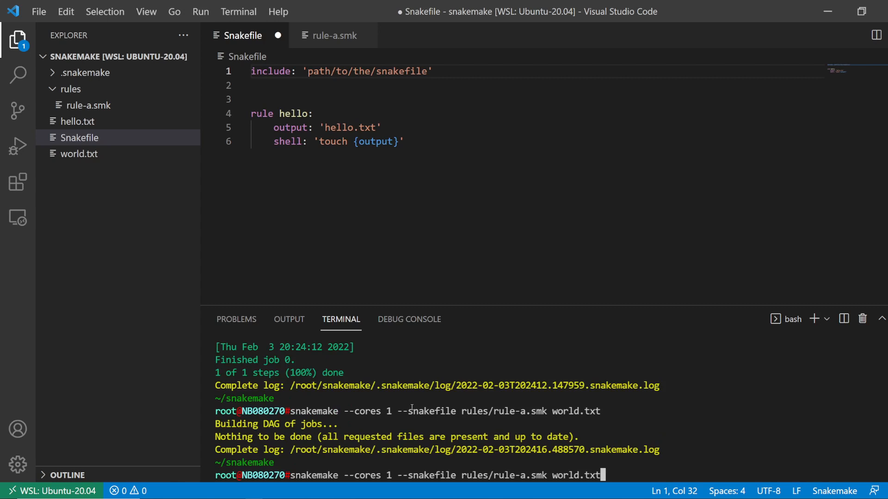
Step: Remove world.txt, cat it to confirm it contains world, and remove it again
text(\rm world.txt)
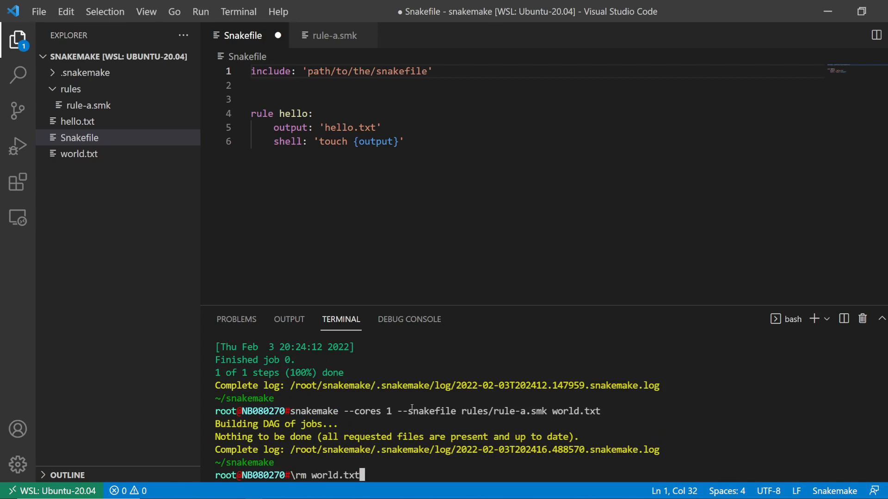
key(Return)
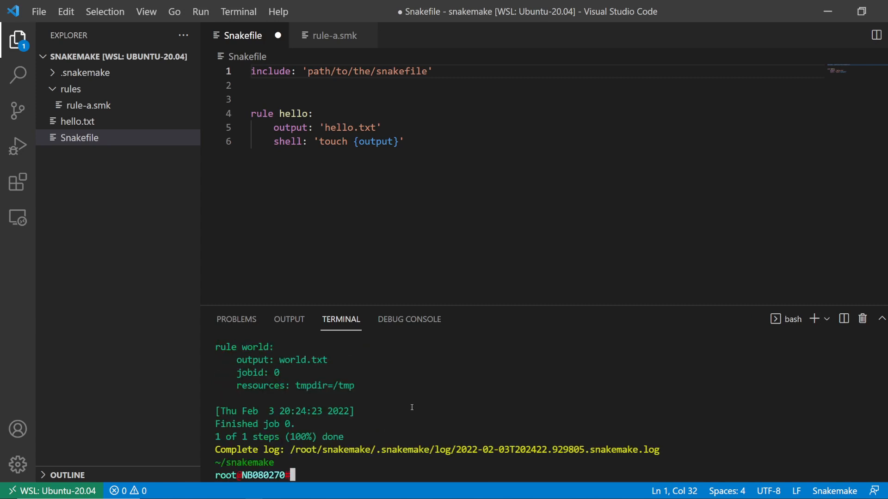
text(cat world.txt)
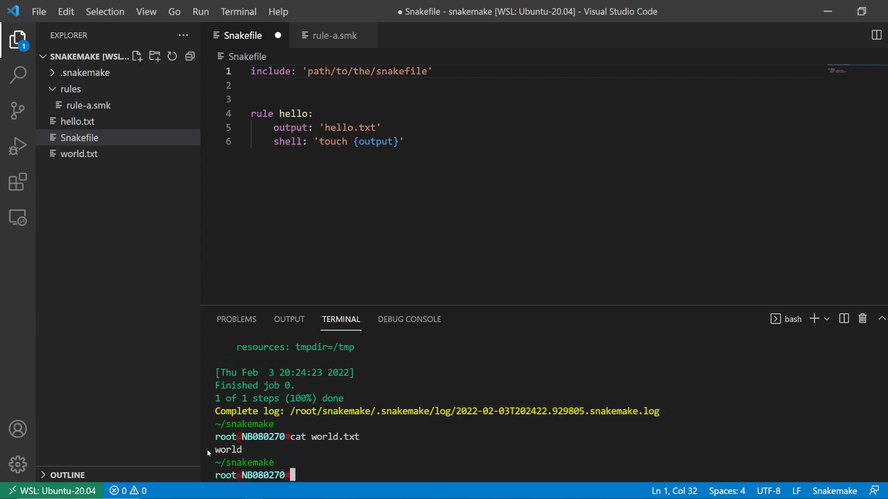
text(\rm world.txt)
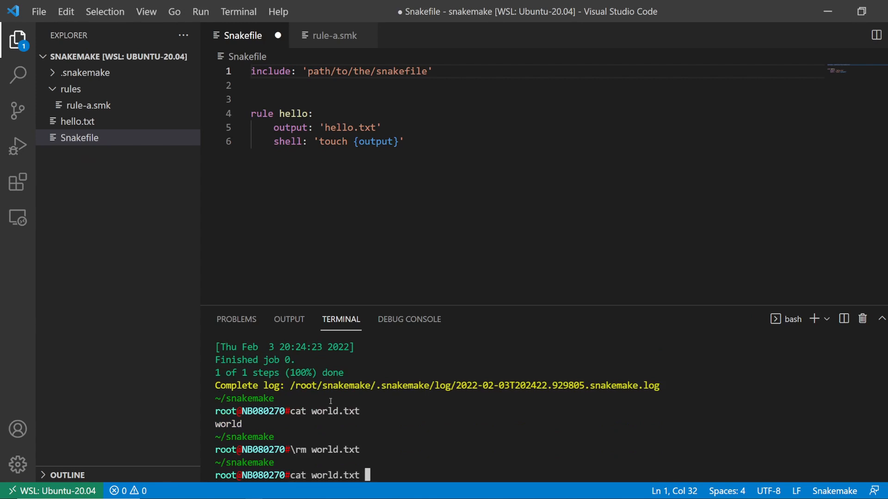
text(snakemake --cores 1 --snakefile rules/rule-a.smk)
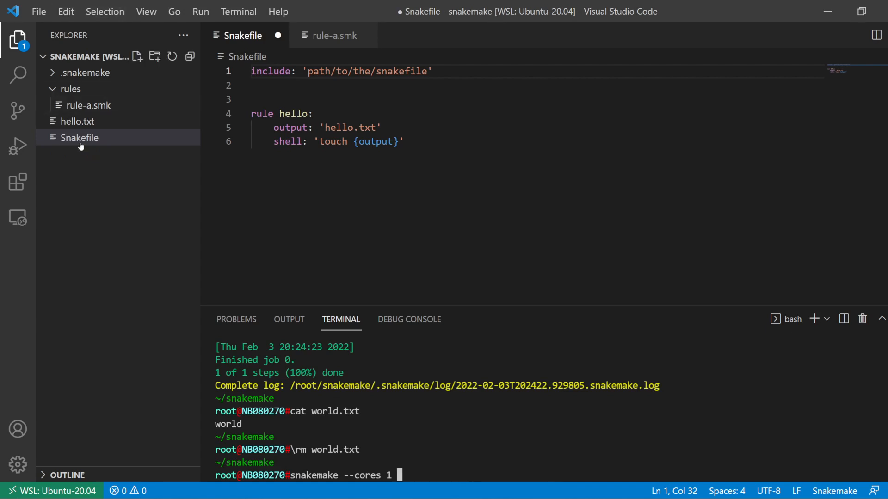
mouse_move(78, 138)
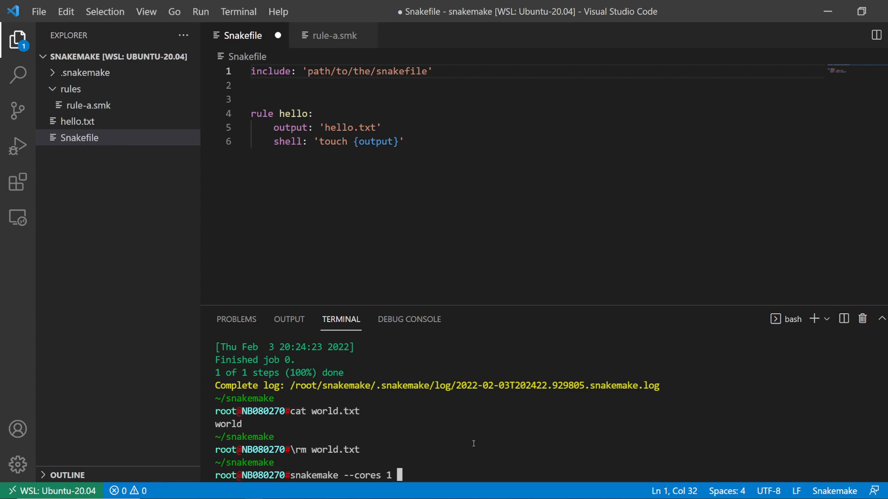
Step: Run snakemake --cores 1 world.txt with the main Snakefile and highlight the MissingRuleException
text(word)
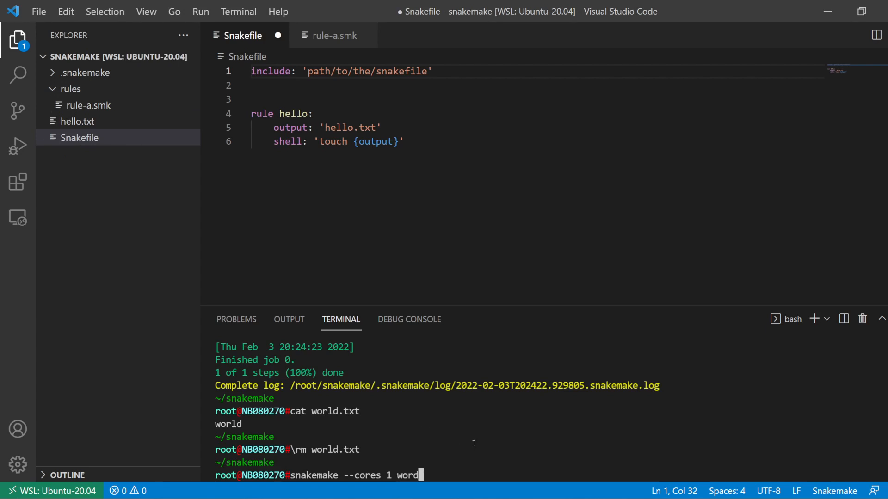
text(.txt)
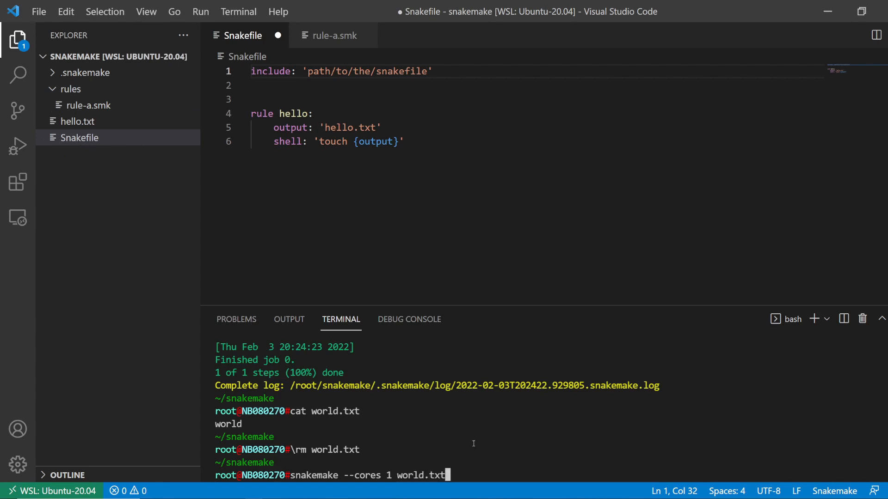
key(Return)
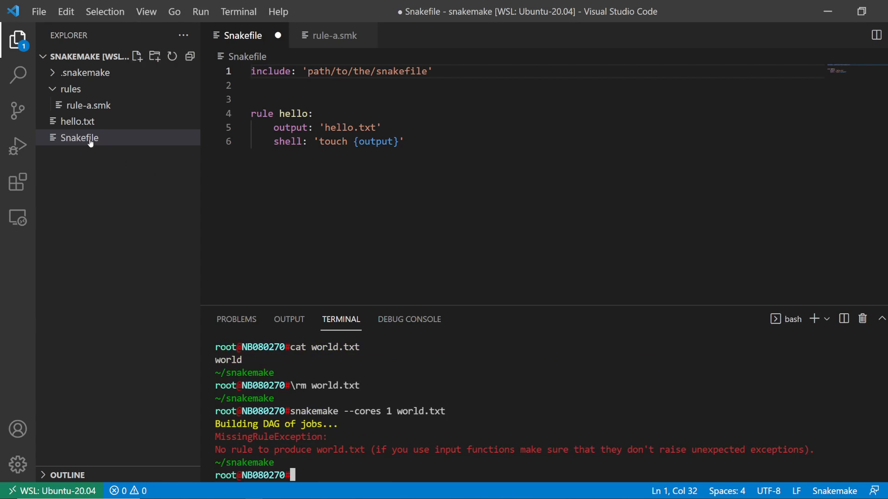
mouse_move(332, 35)
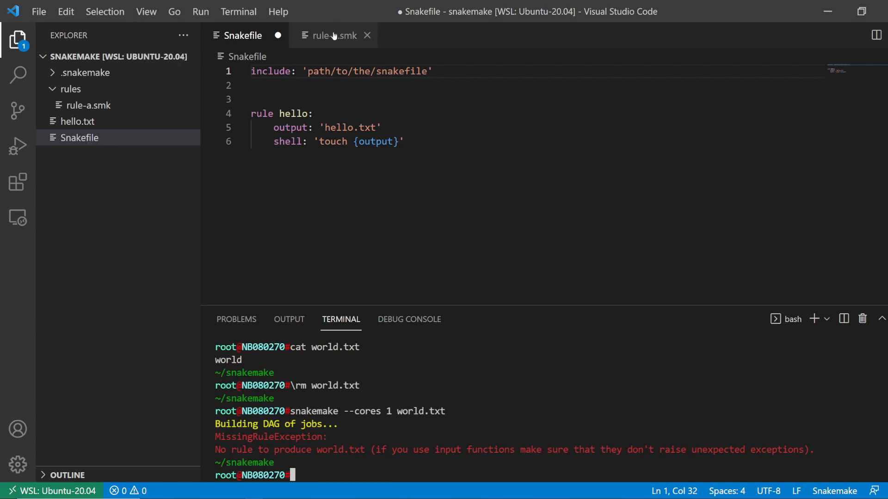
mouse_move(347, 469)
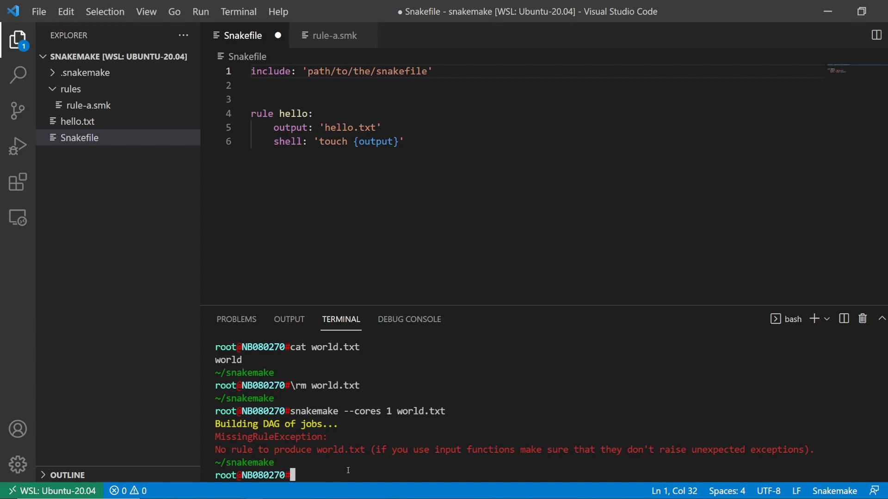
double_click(420, 410)
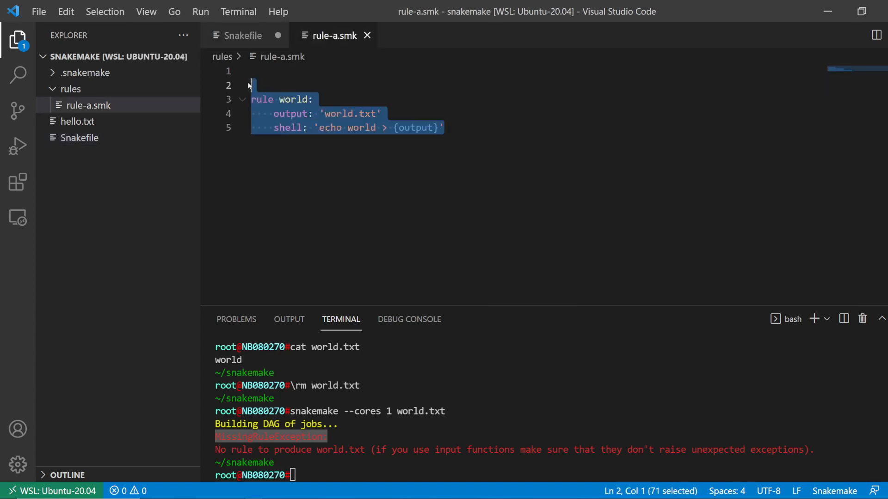
Step: Change the Snakefile include line to 'rules/rule-a.smk' and return to the terminal
click(315, 100)
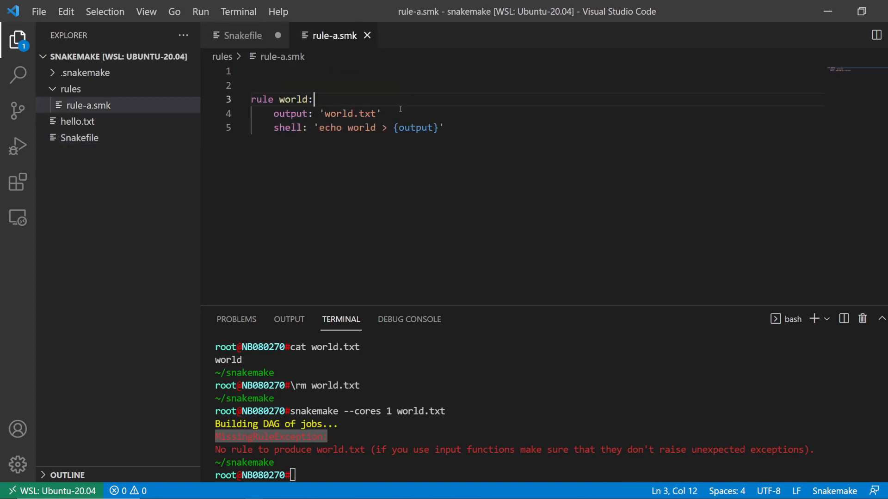
click(245, 35)
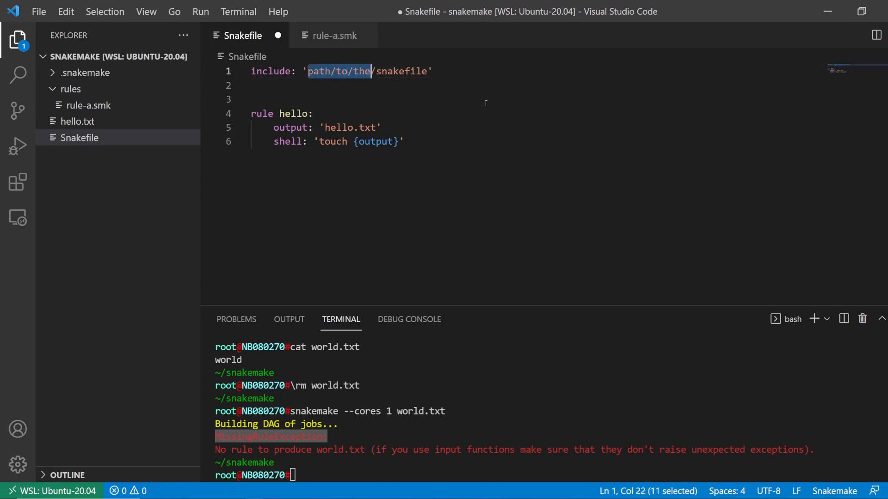
text(rules/ru')
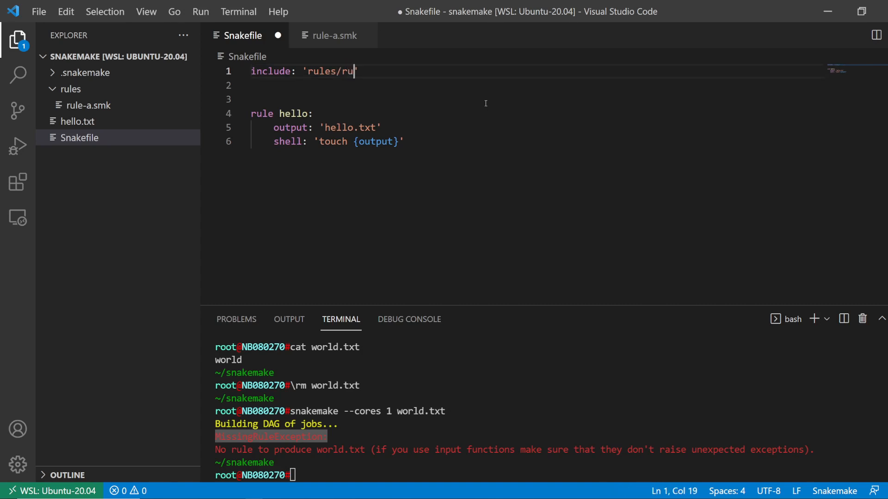
text(le-a.smk)
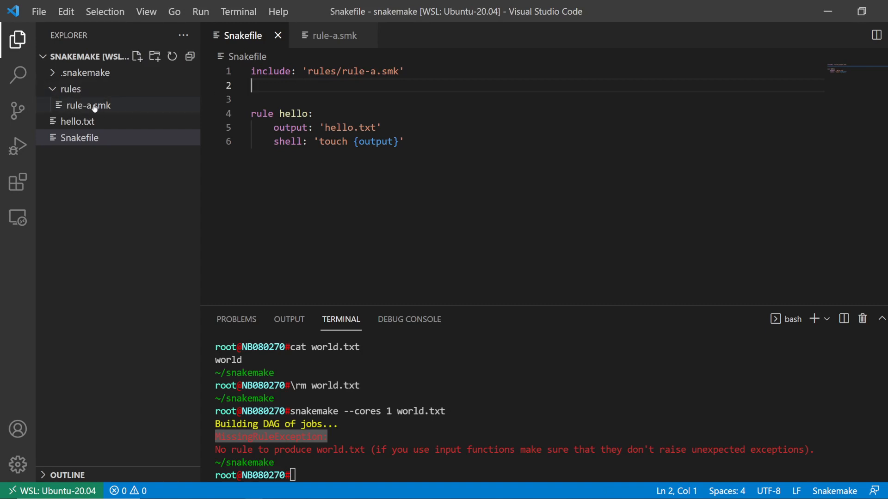
click(405, 71)
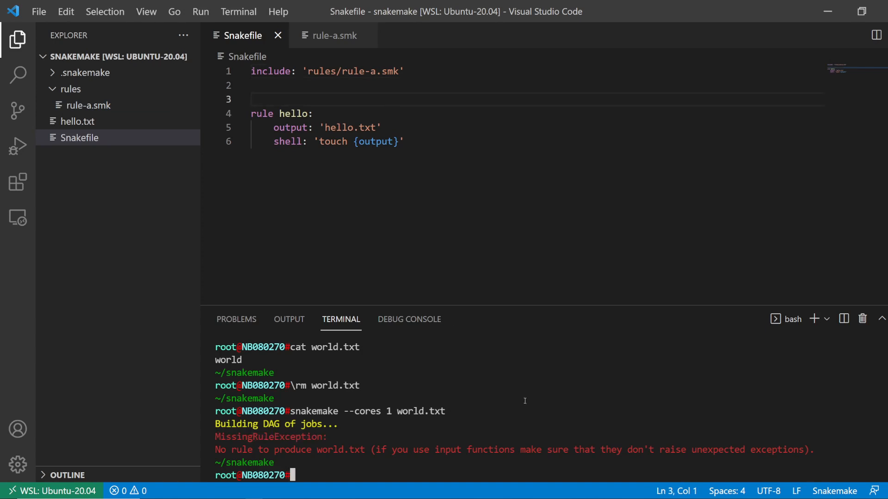
Step: Rerun snakemake --cores 1 world.txt successfully, then review the Snakefile and rule-a.smk
text(snakemake --cores 1 world.txt)
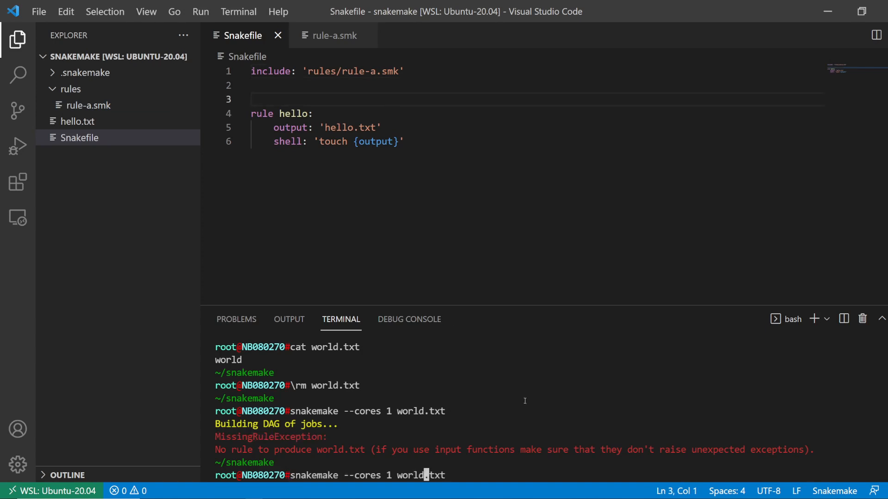
mouse_move(331, 36)
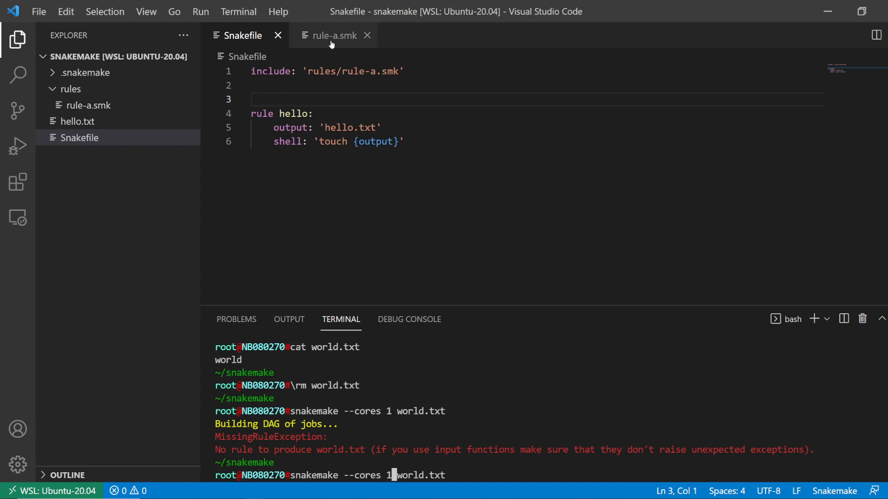
mouse_move(331, 35)
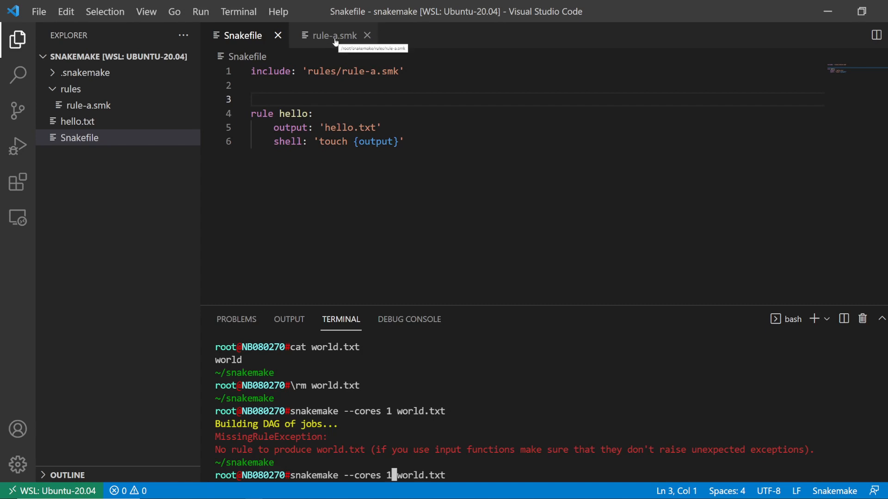
mouse_move(386, 262)
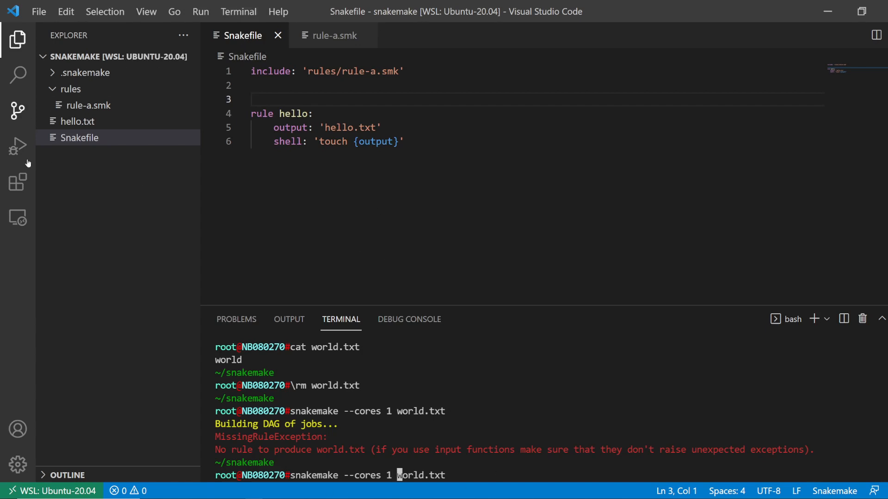
mouse_move(549, 410)
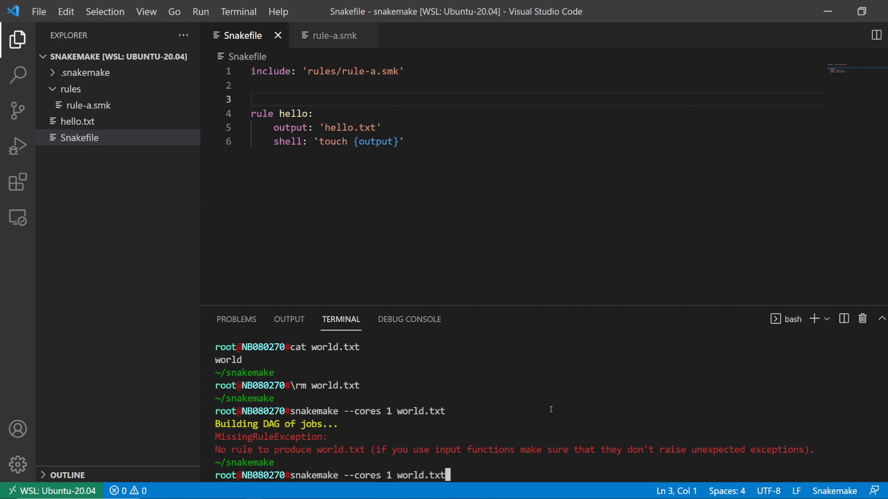
key(Return)
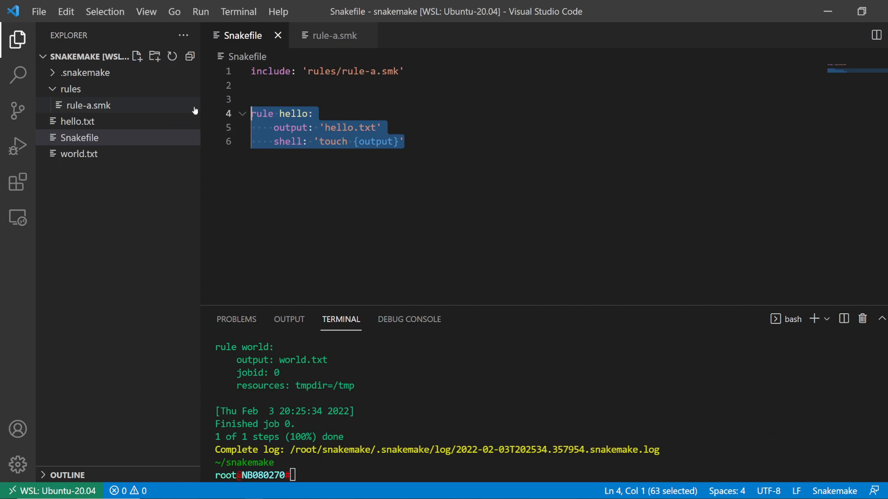
mouse_move(307, 366)
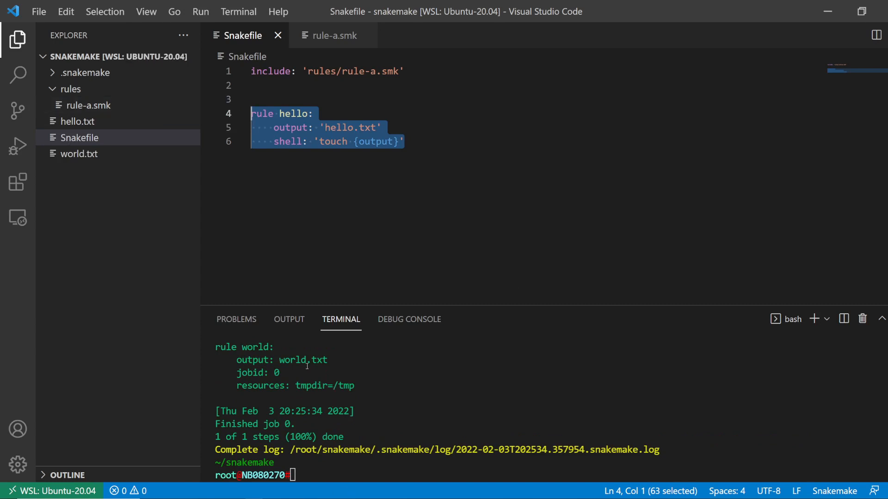
click(333, 35)
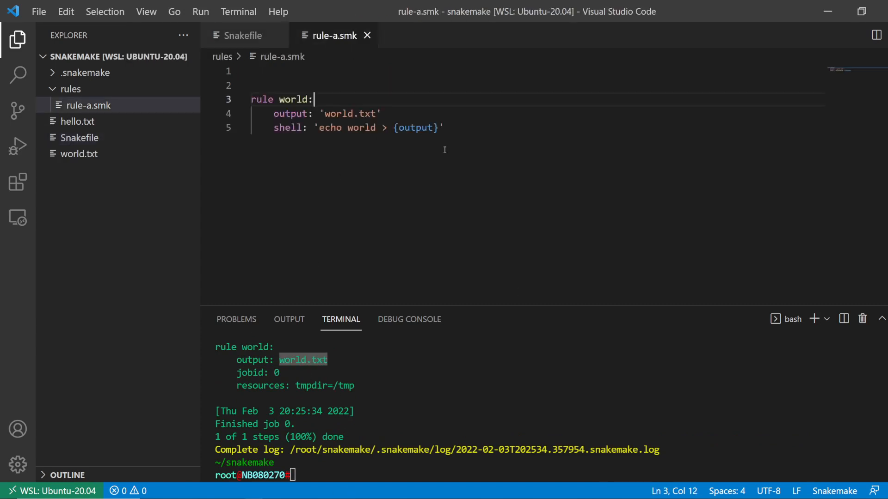
click(244, 35)
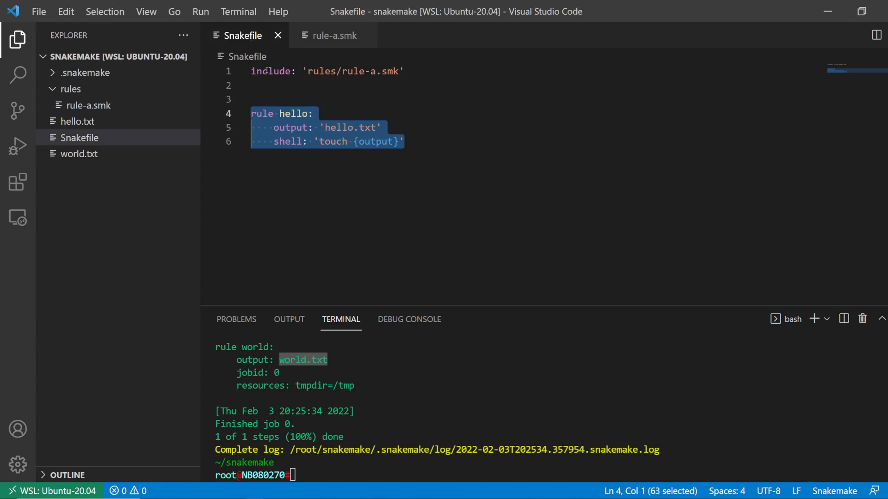
click(333, 36)
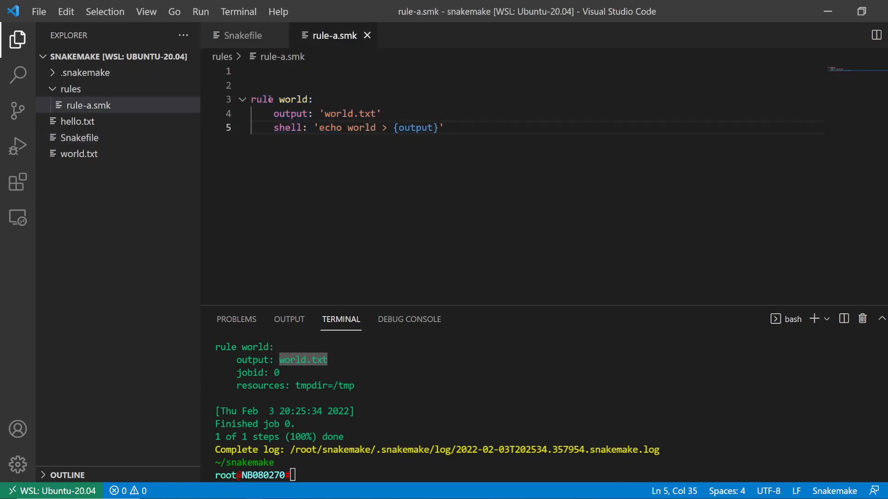
click(243, 35)
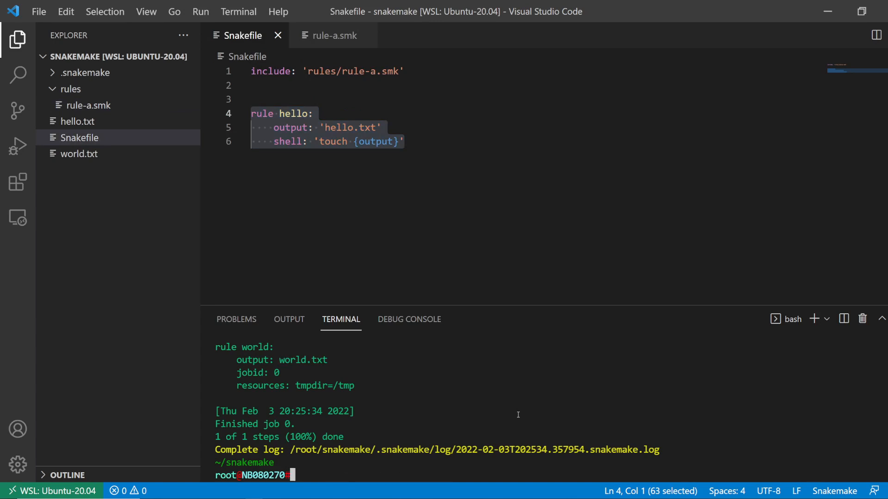
mouse_move(434, 256)
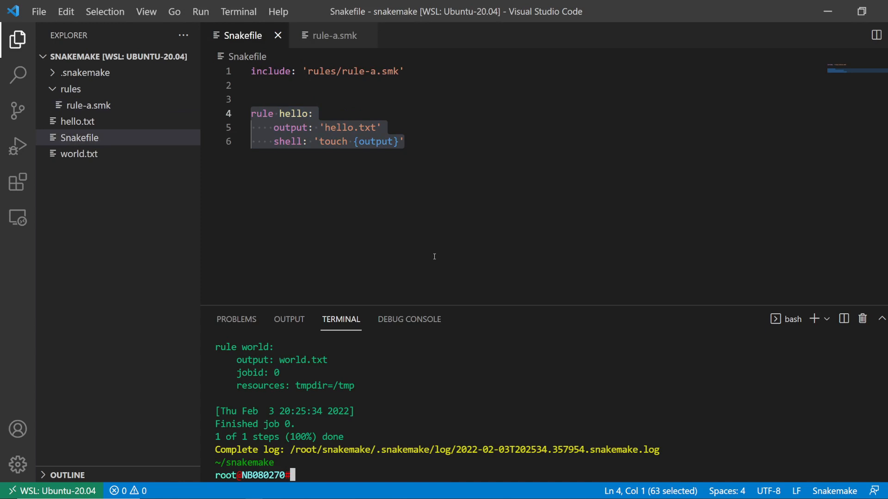
mouse_move(86, 105)
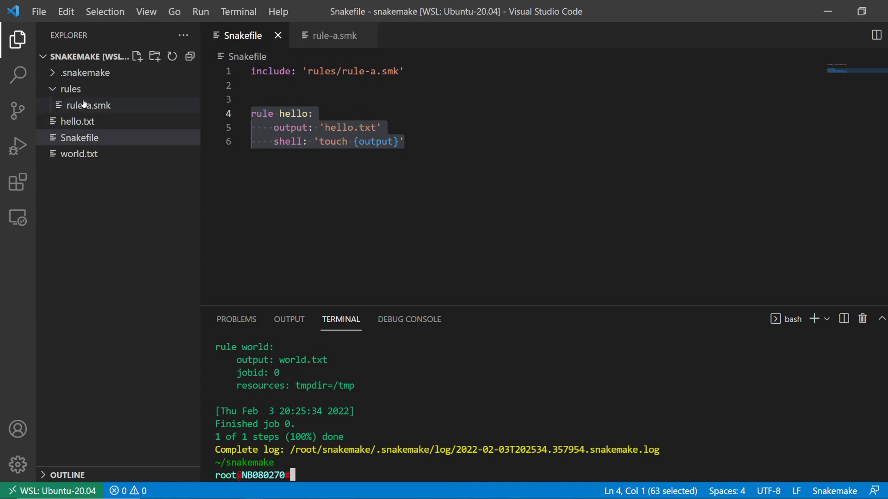
Step: Create an empty rule-b.smk file in the rules folder
click(137, 57)
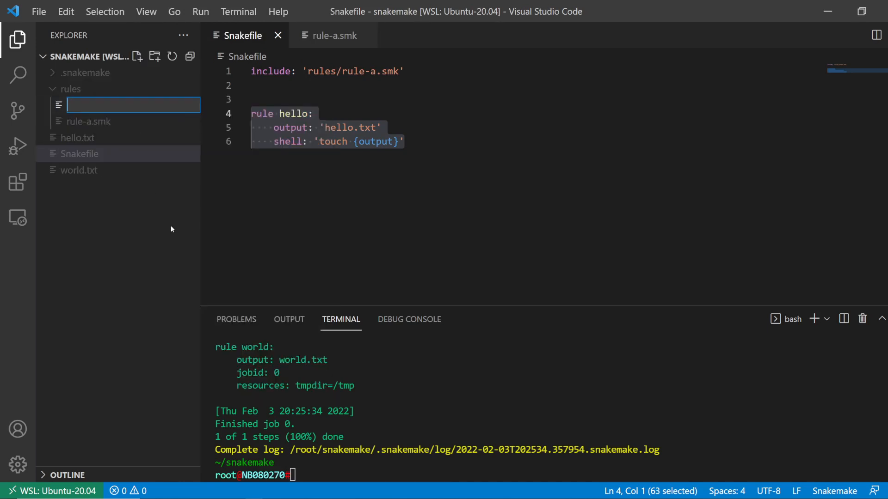
text(rule-a)
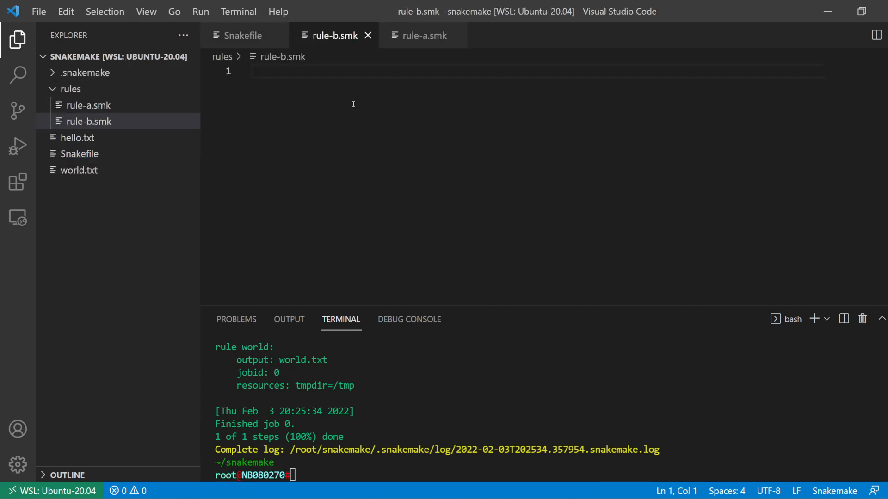
click(423, 35)
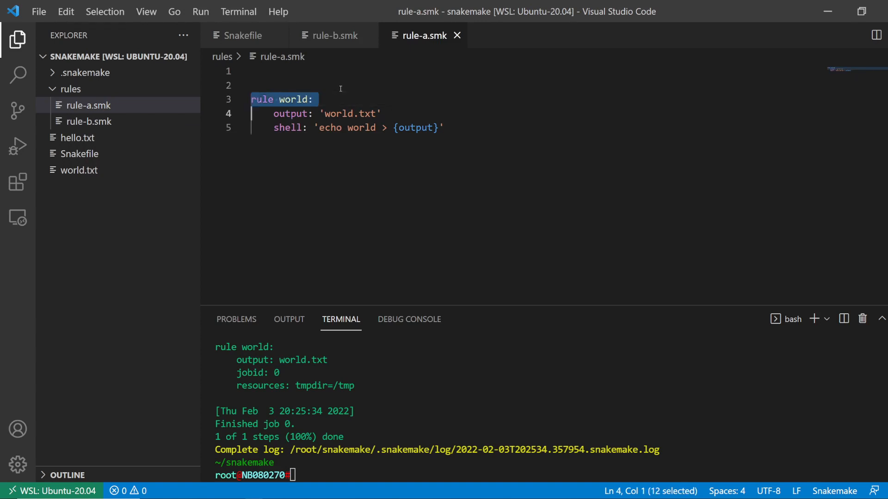
Step: Add two preprocess rules to rule-a.smk (a→b and b→c.txt) and save
text(ru)
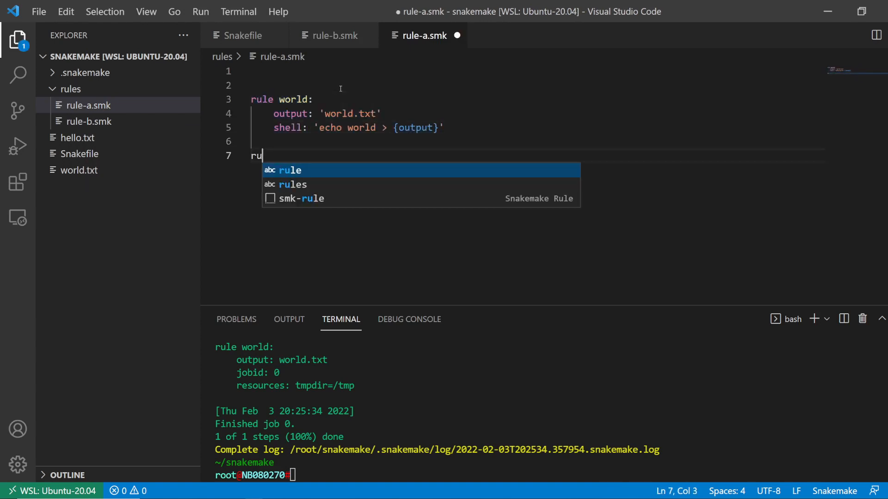
text(le pro)
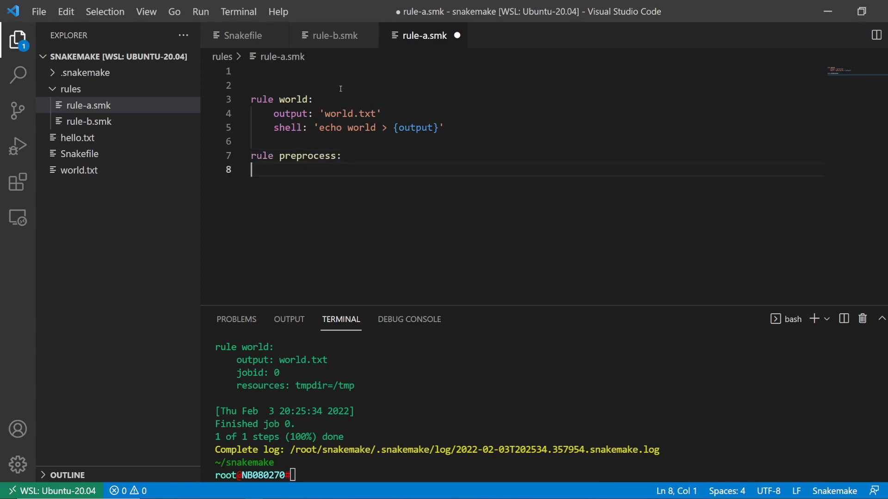
text(input: 'a)
text(output:)
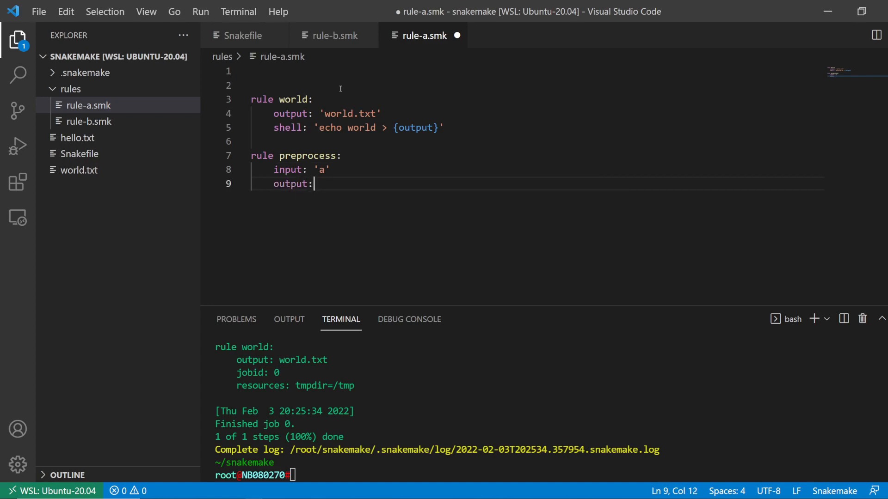
text('b')
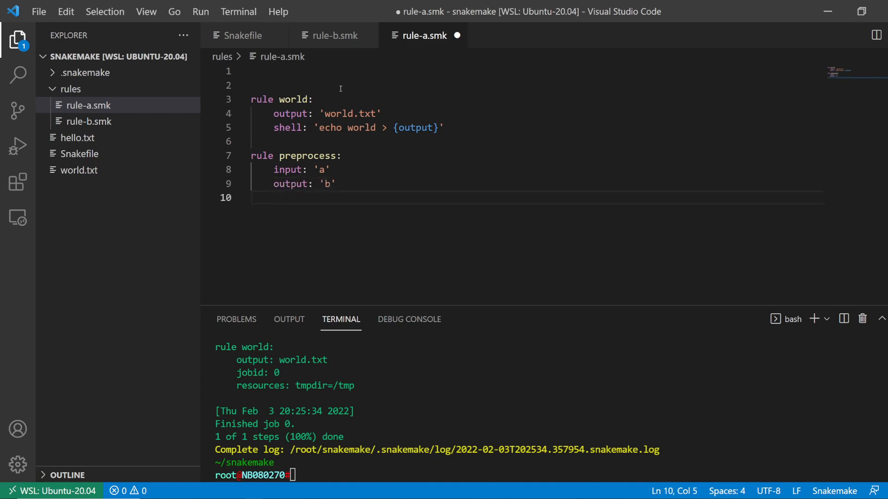
click(253, 169)
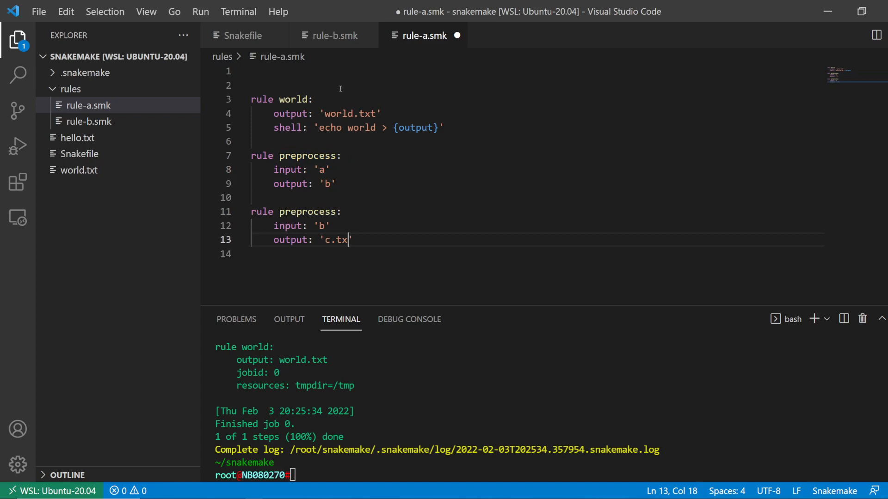
key(ctrl+s)
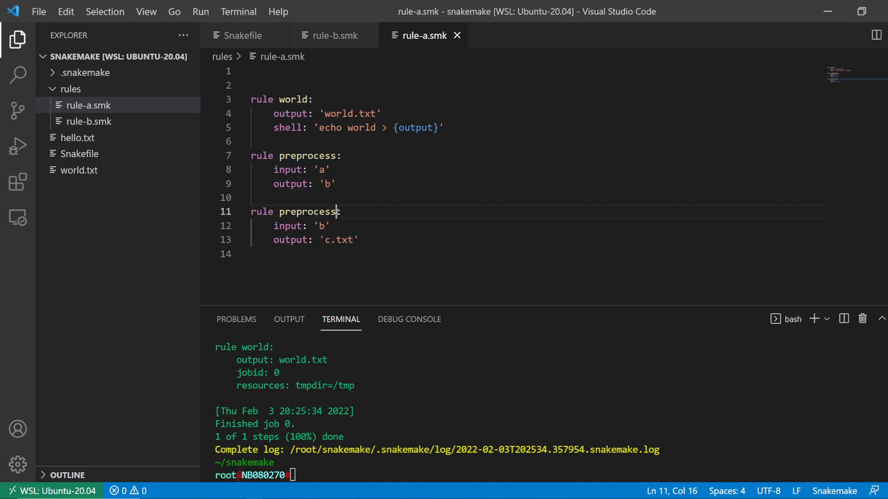
Step: Check the c.txt output in rule-a.smk and line up the filter rule's input 'c.txt' in rule-b.smk
click(331, 36)
text(rule filter:)
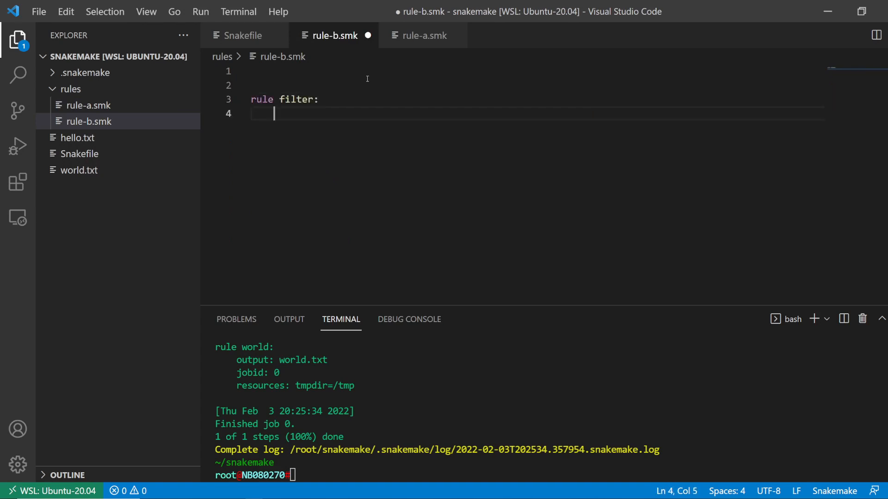
click(422, 36)
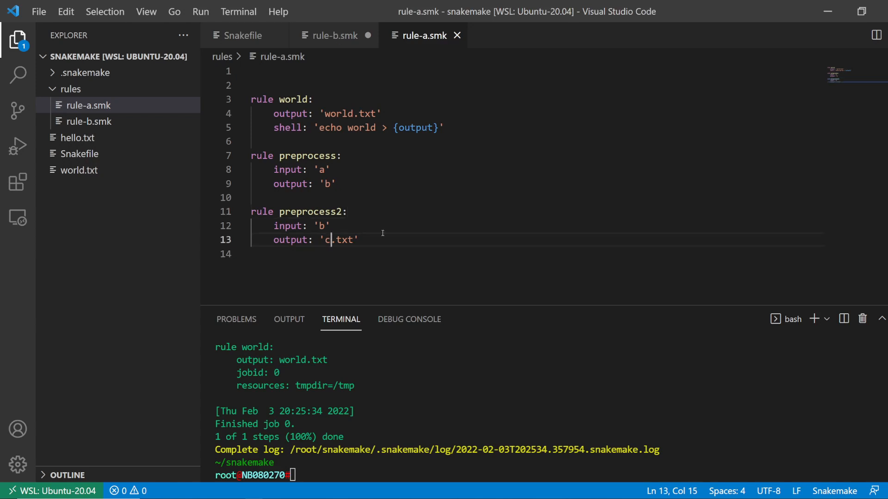
click(334, 35)
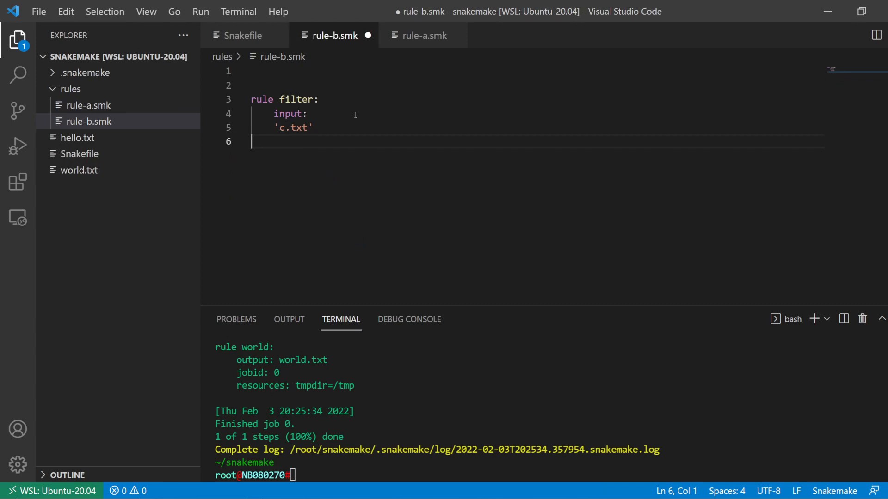
click(282, 127)
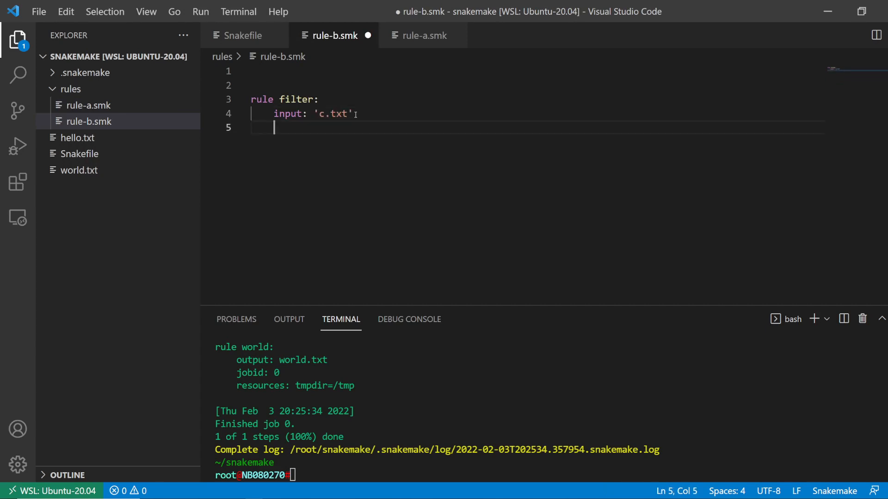
Step: Give the filter rule output 'filtered_c.txt', completing rule-b.smk
text(output: filt)
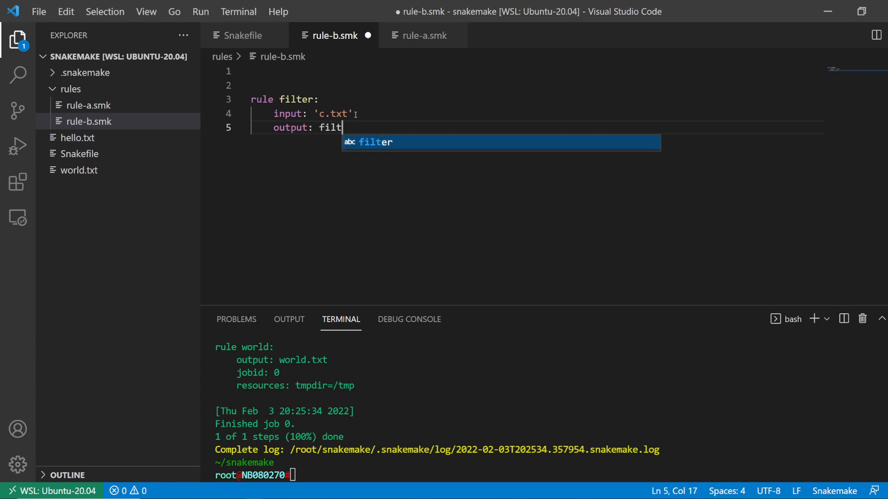
text(ered_c.txt')
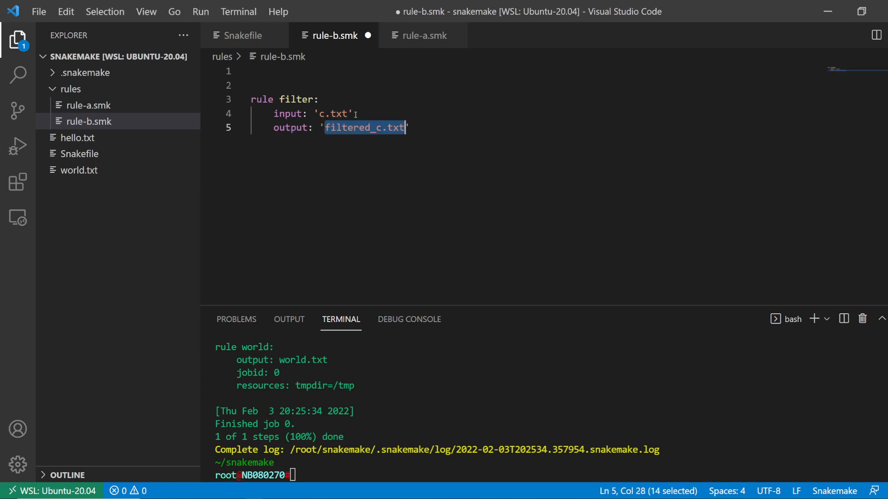
click(243, 35)
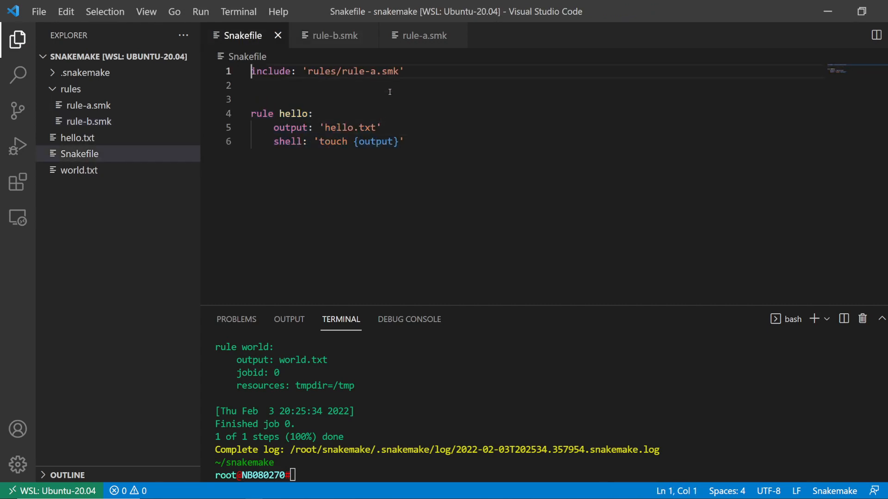
Step: Add include: 'rules/rule-b.smk' on line 2 of the Snakefile
text(include: 'rules/rule-.smk')
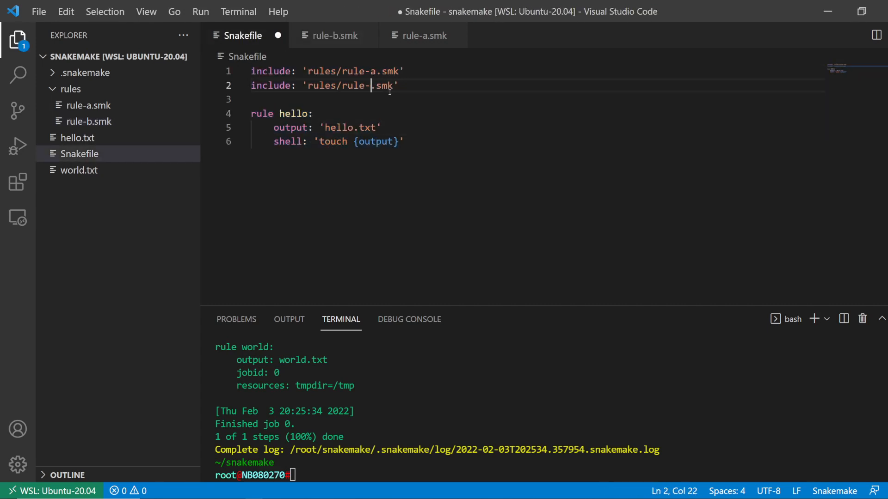
text(b)
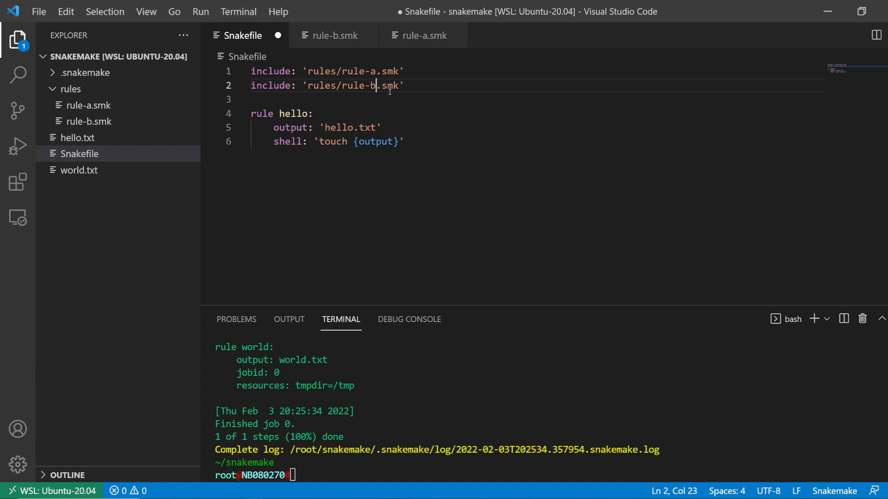
click(251, 113)
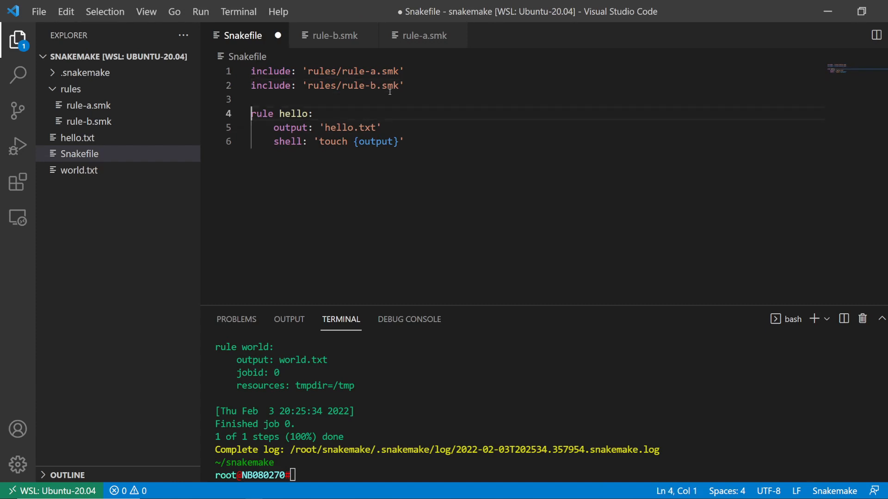